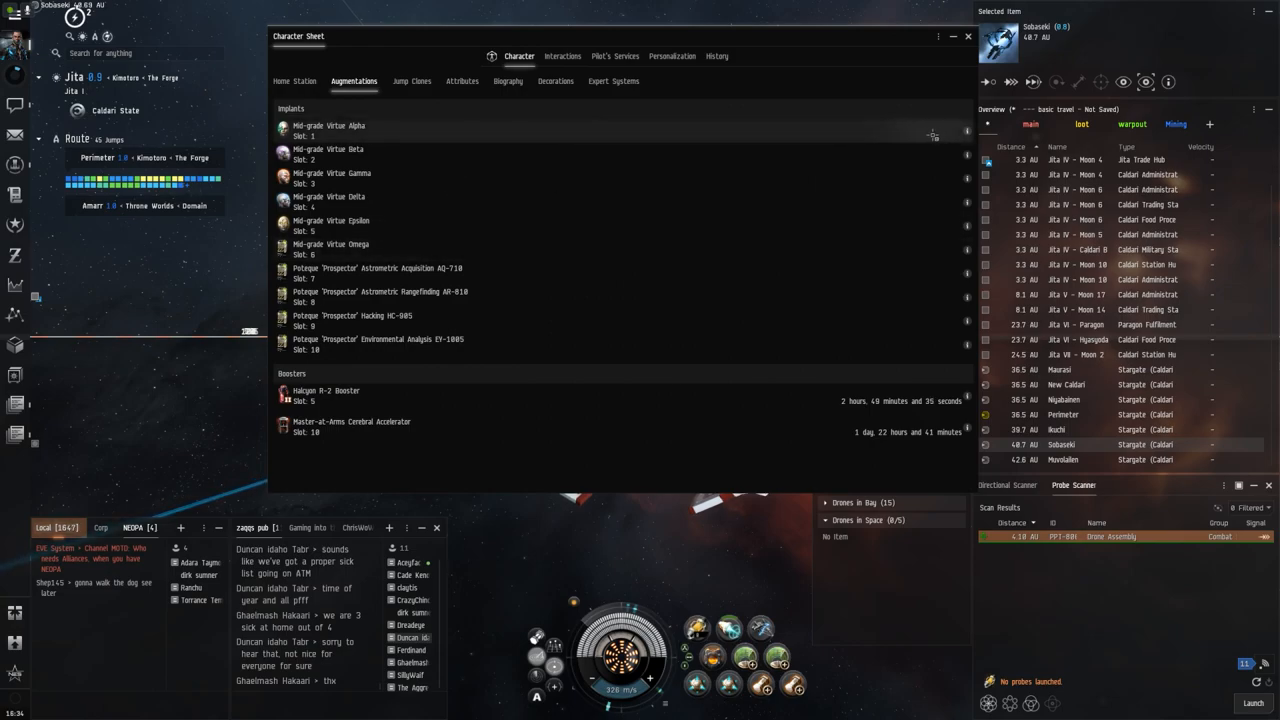
View the Mid-grade Virtue Alpha implant's details in the Augmentations list
left_click(328, 130)
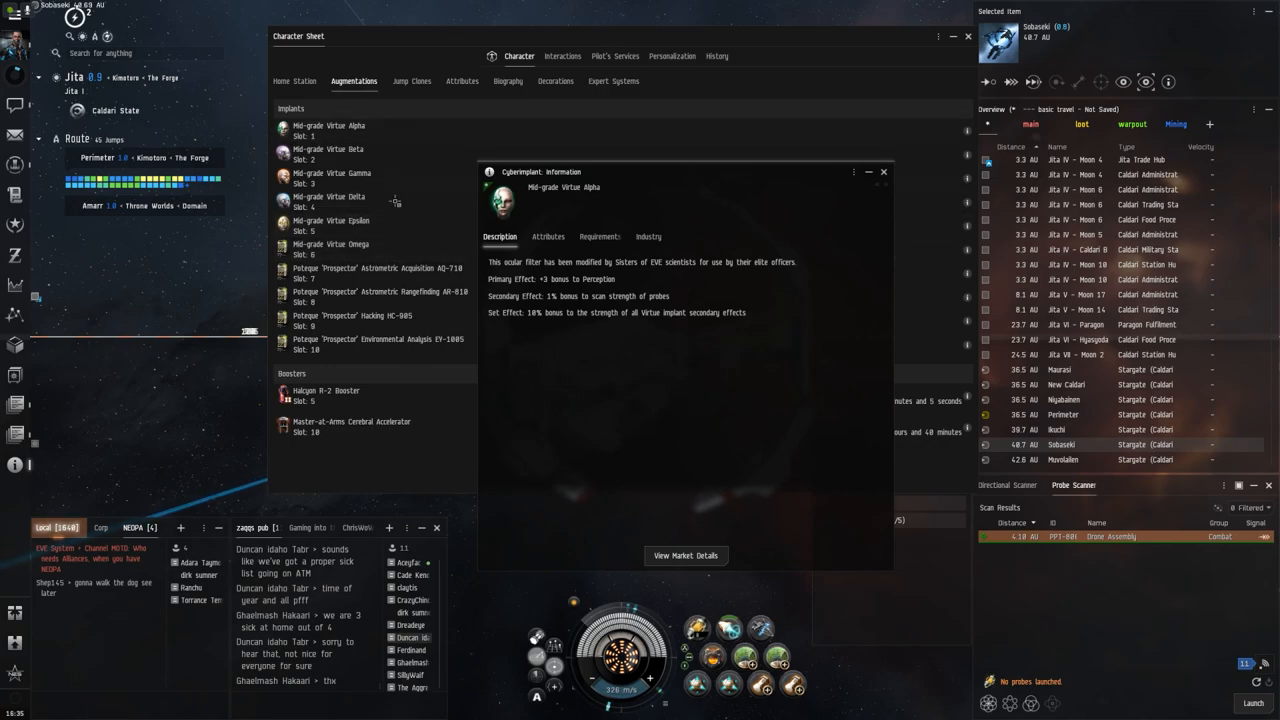
mouse_move(404, 246)
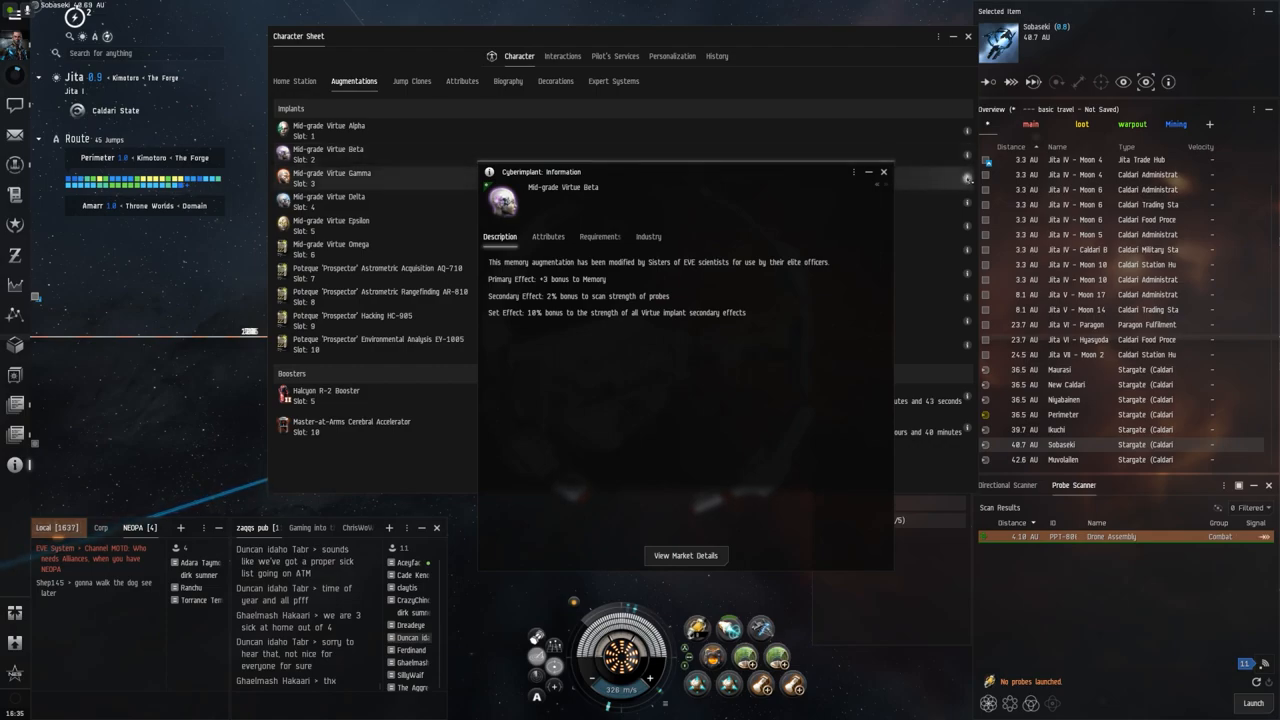
Cycle through the Mid-grade Virtue Gamma, Delta and Epsilon implant details
left_click(332, 176)
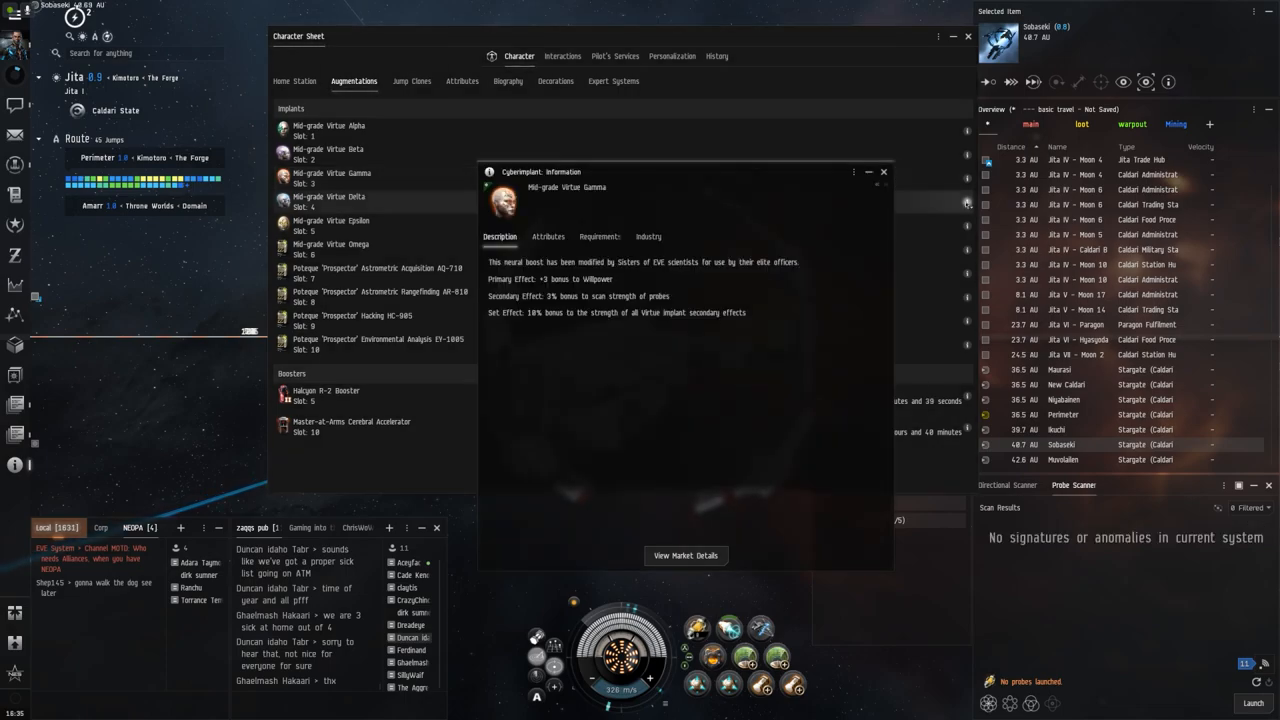
left_click(328, 198)
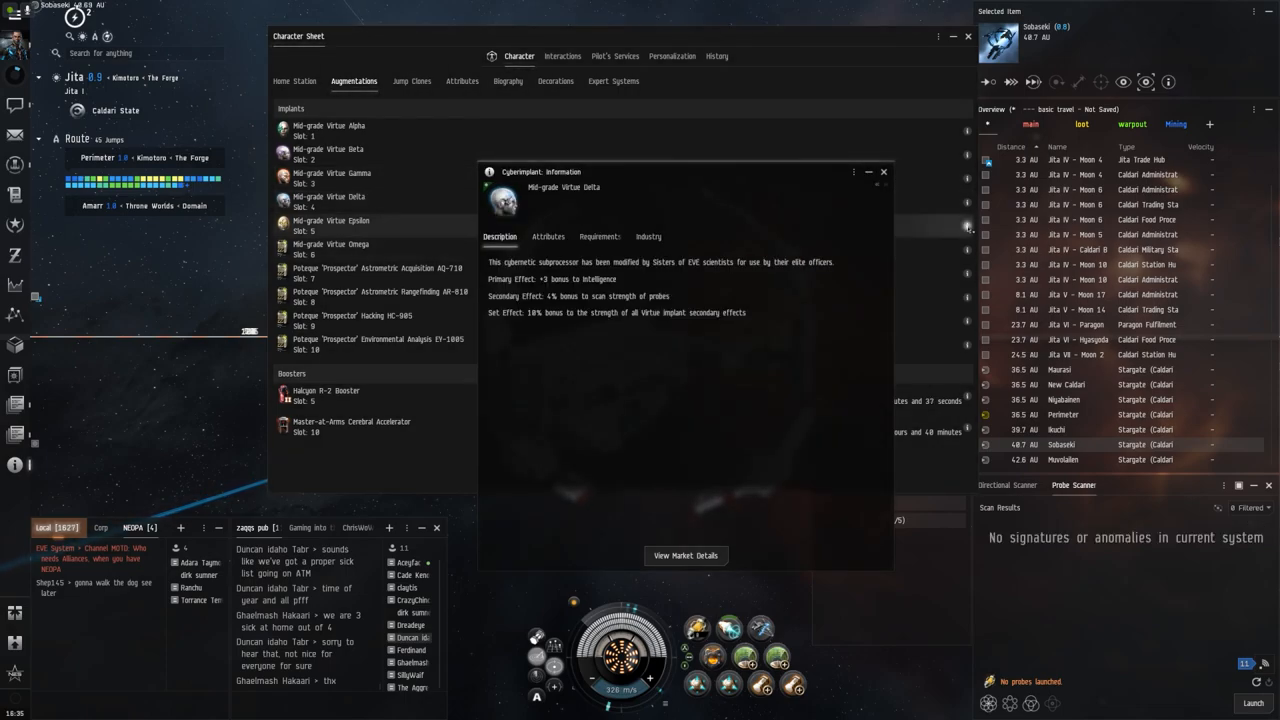
left_click(330, 224)
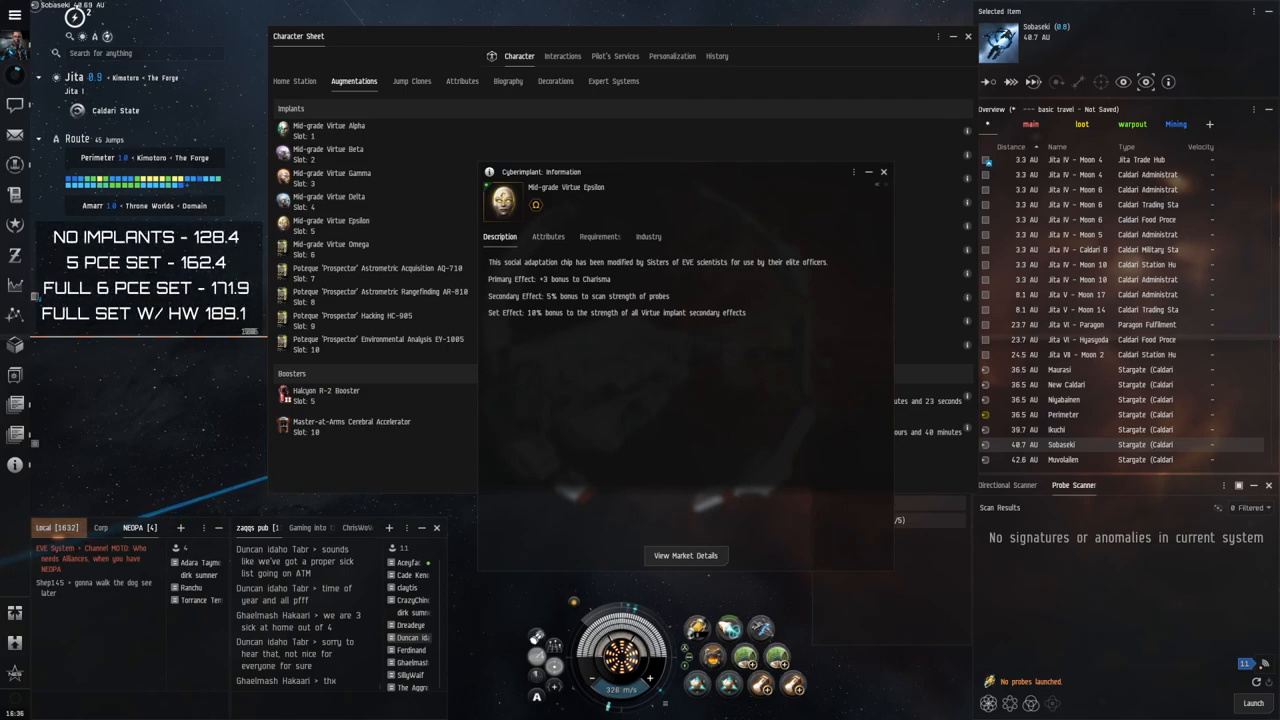
mouse_move(420, 184)
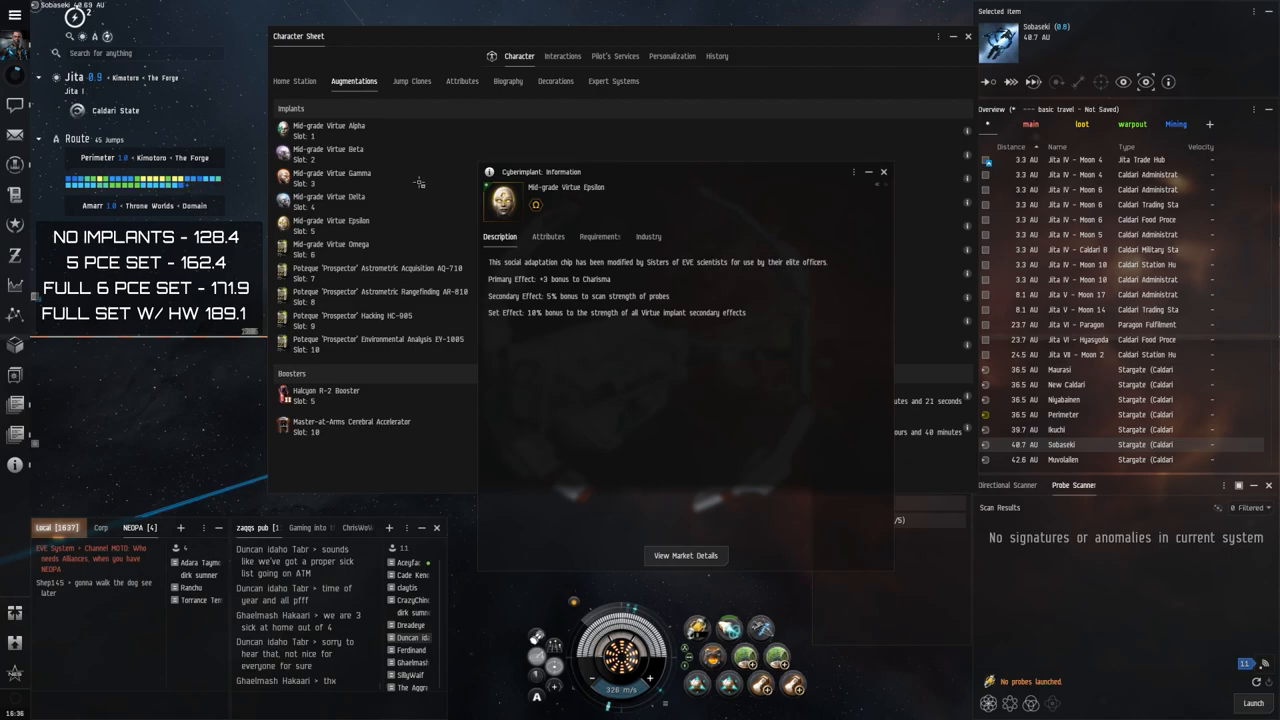
Dismiss the current implant info and view the Mid-grade Virtue Omega implant
left_click(884, 172)
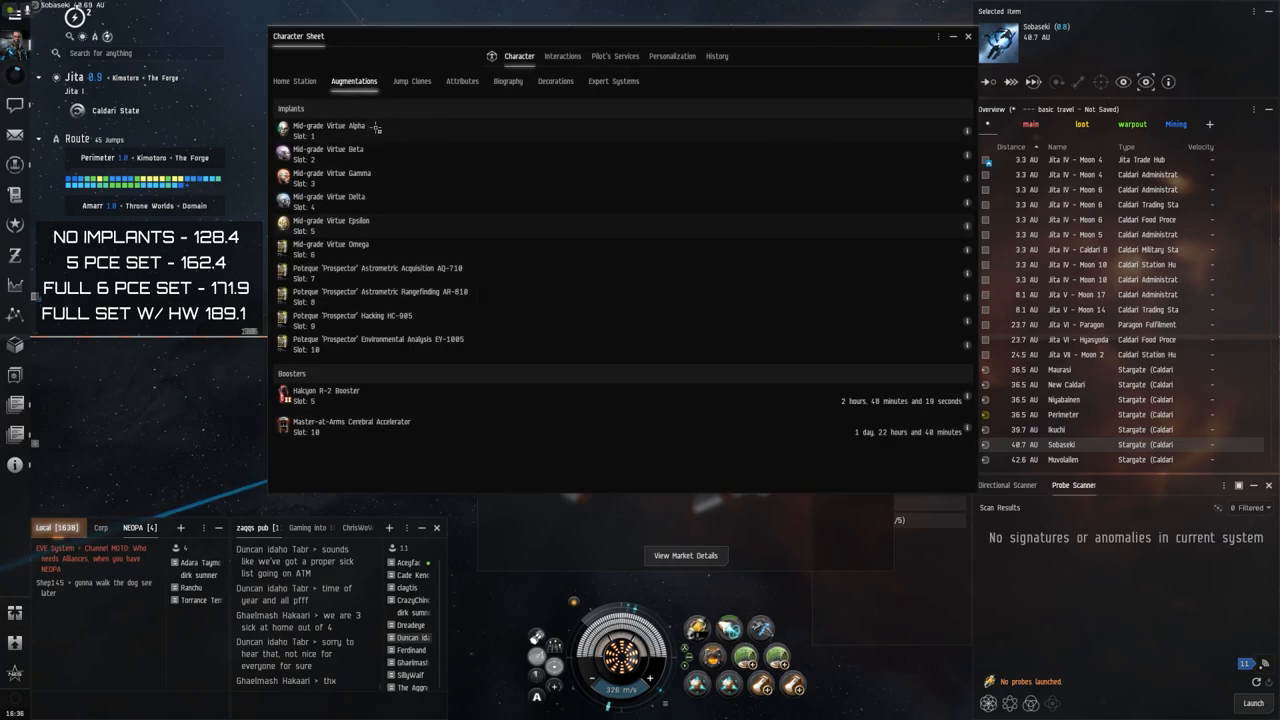
mouse_move(384, 224)
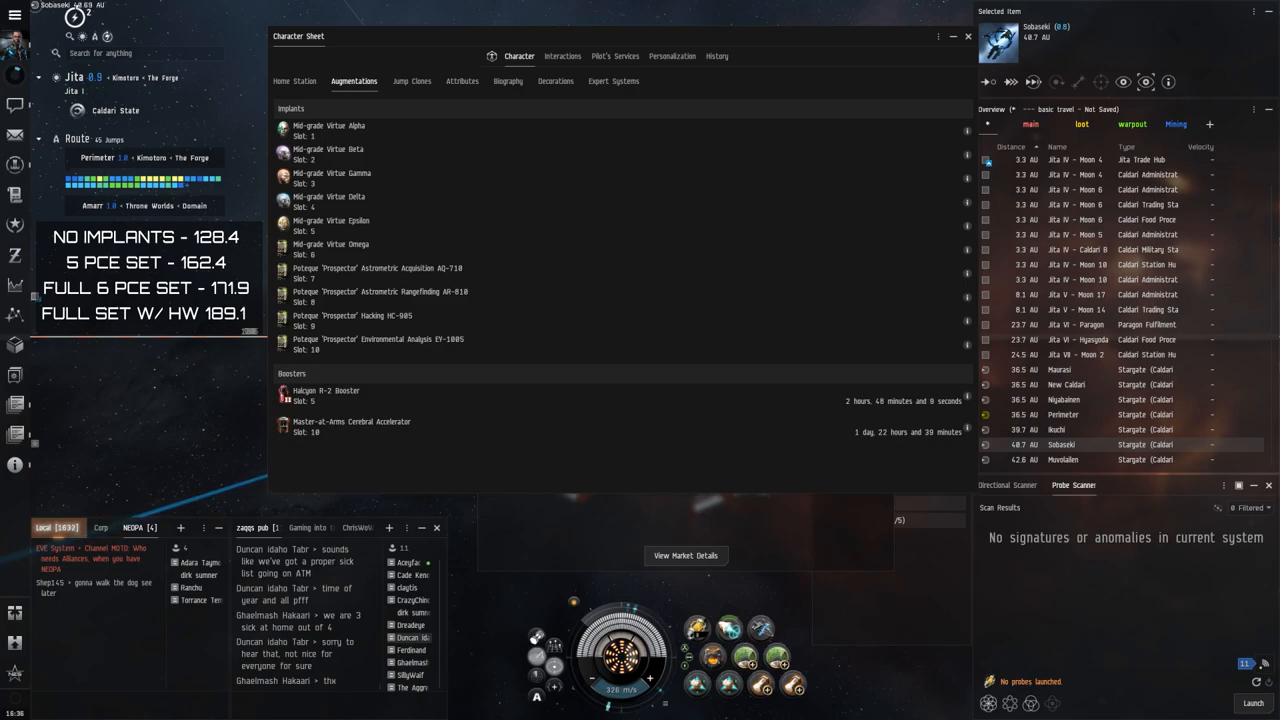
mouse_move(418, 248)
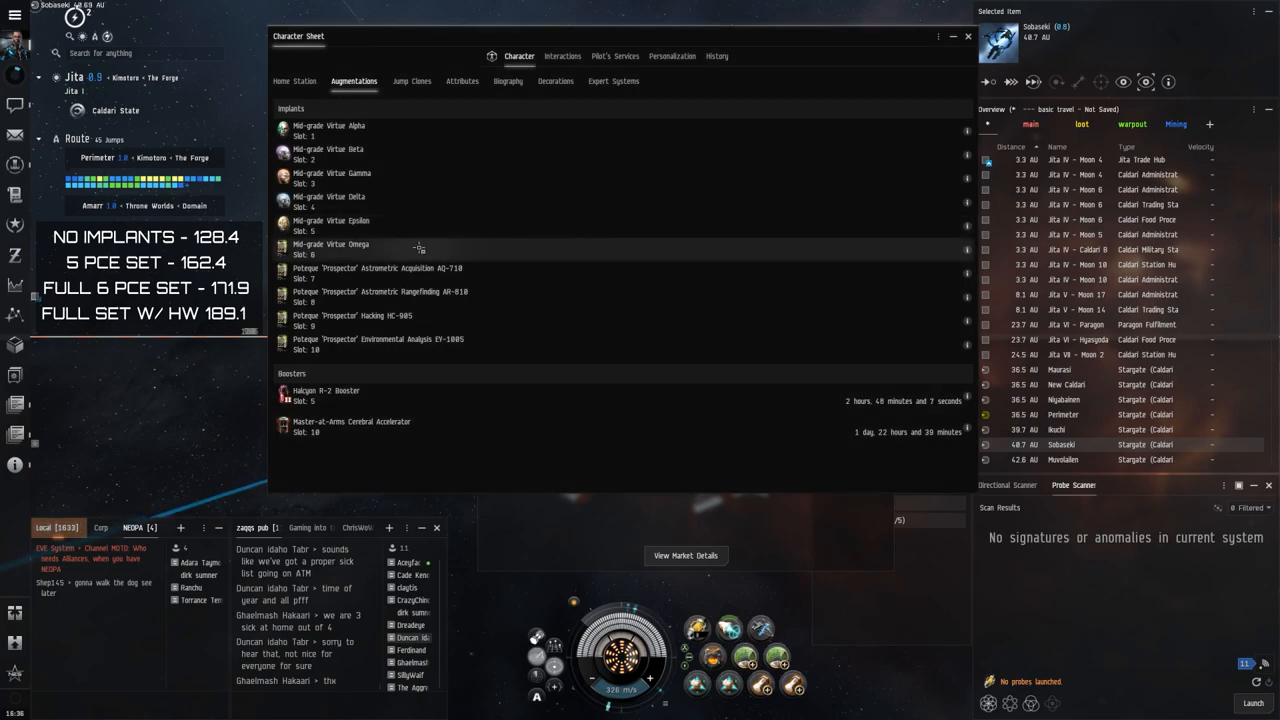
left_click(330, 248)
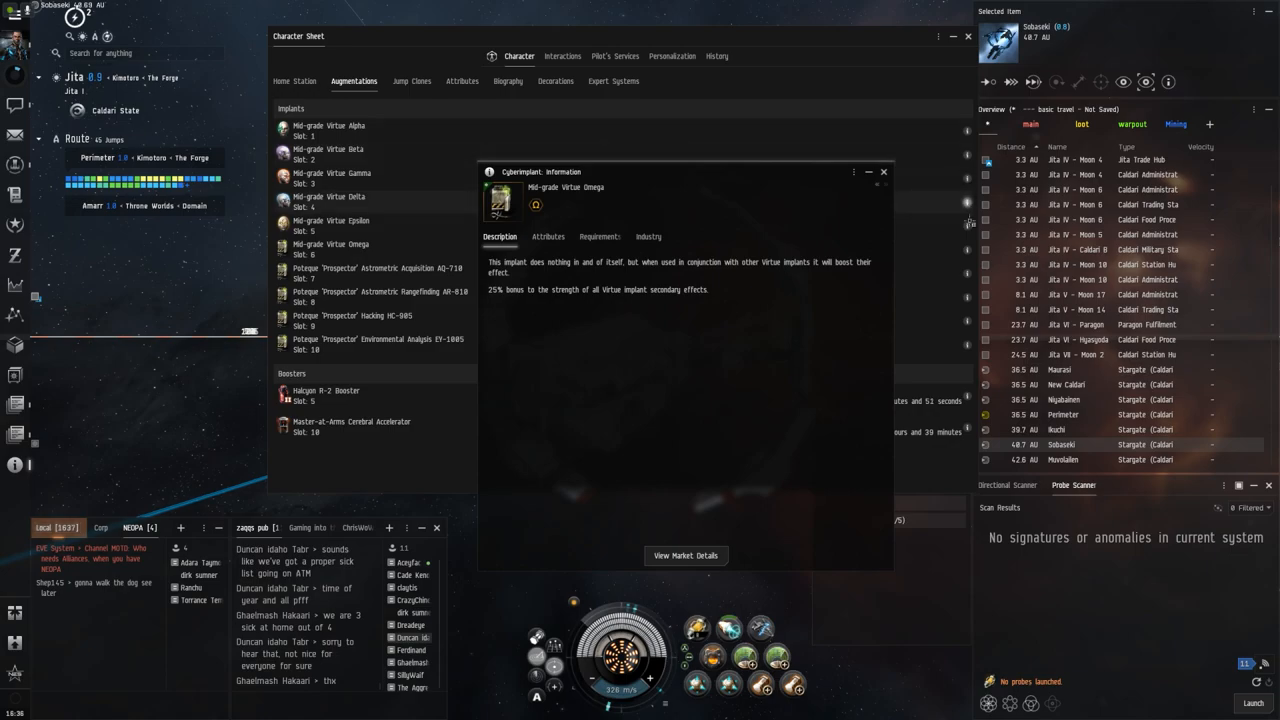
left_click(330, 220)
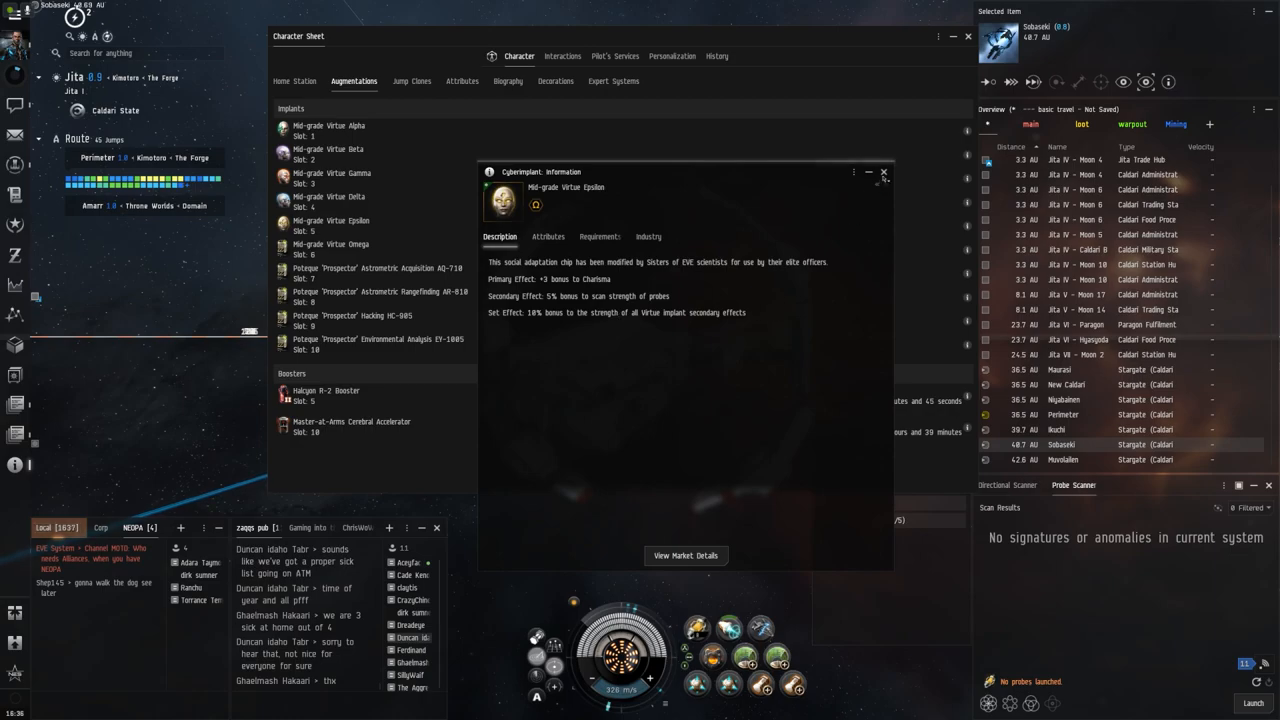
left_click(884, 172)
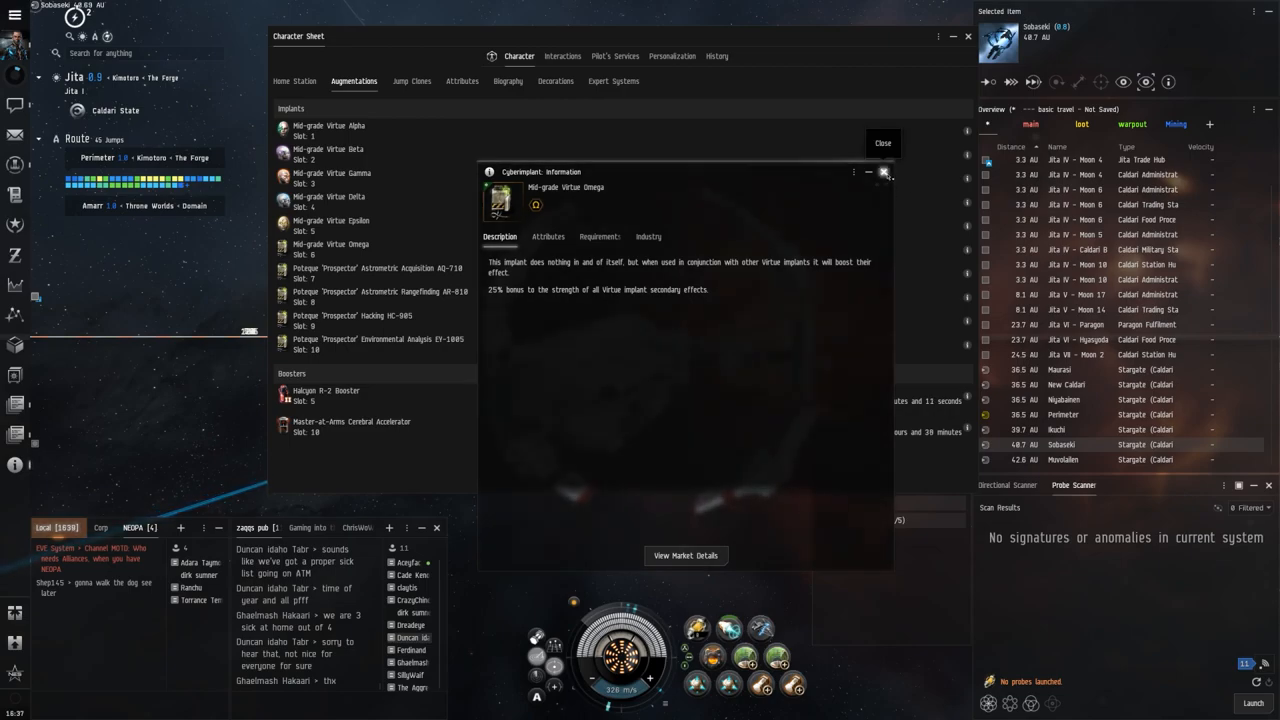
View the Poteque Astrometric Rangefinding AR-810 implant, then close its info window
left_click(884, 172)
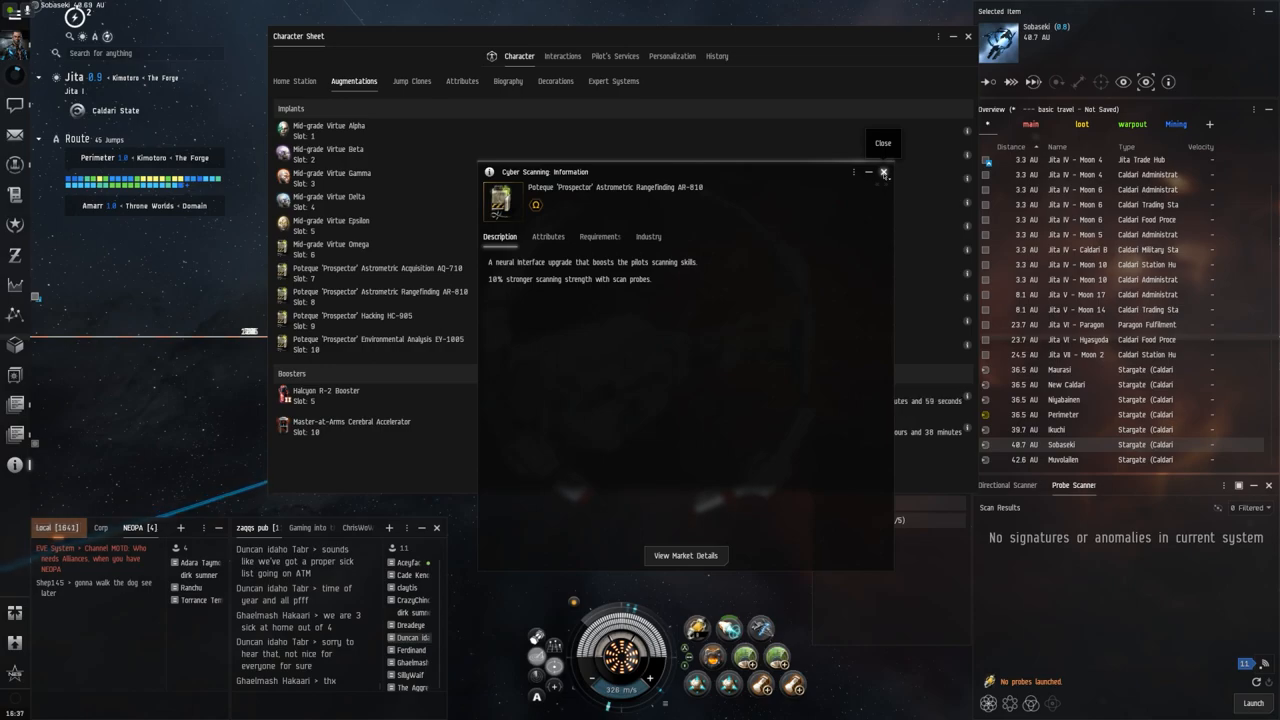
left_click(884, 172)
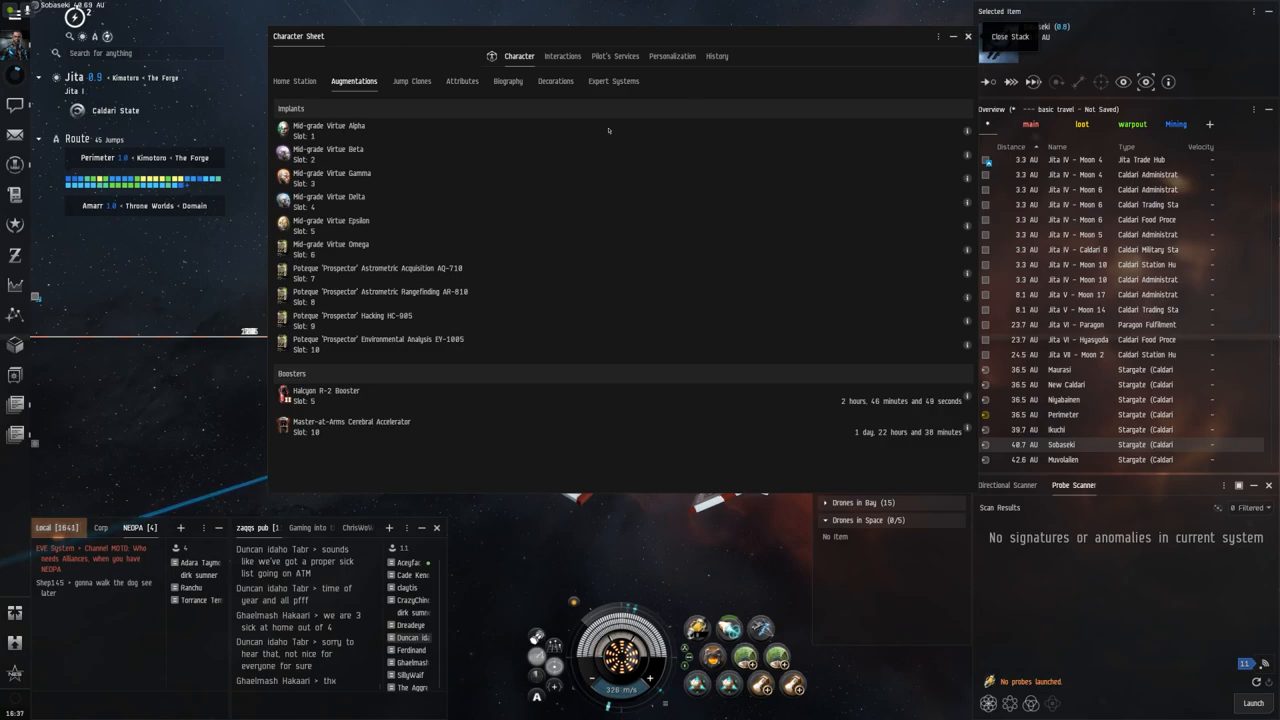
left_click(1060, 444)
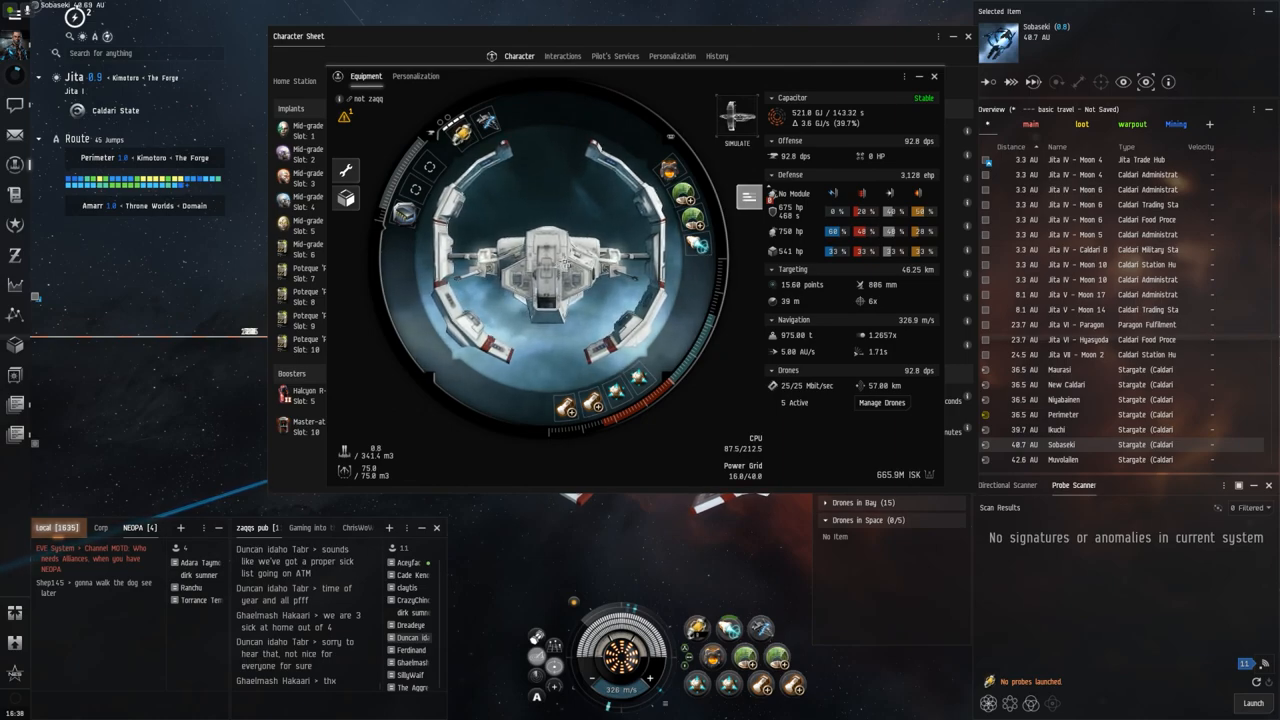
Show the character's installed implants and boosters in the Augmentations list
left_click(352, 80)
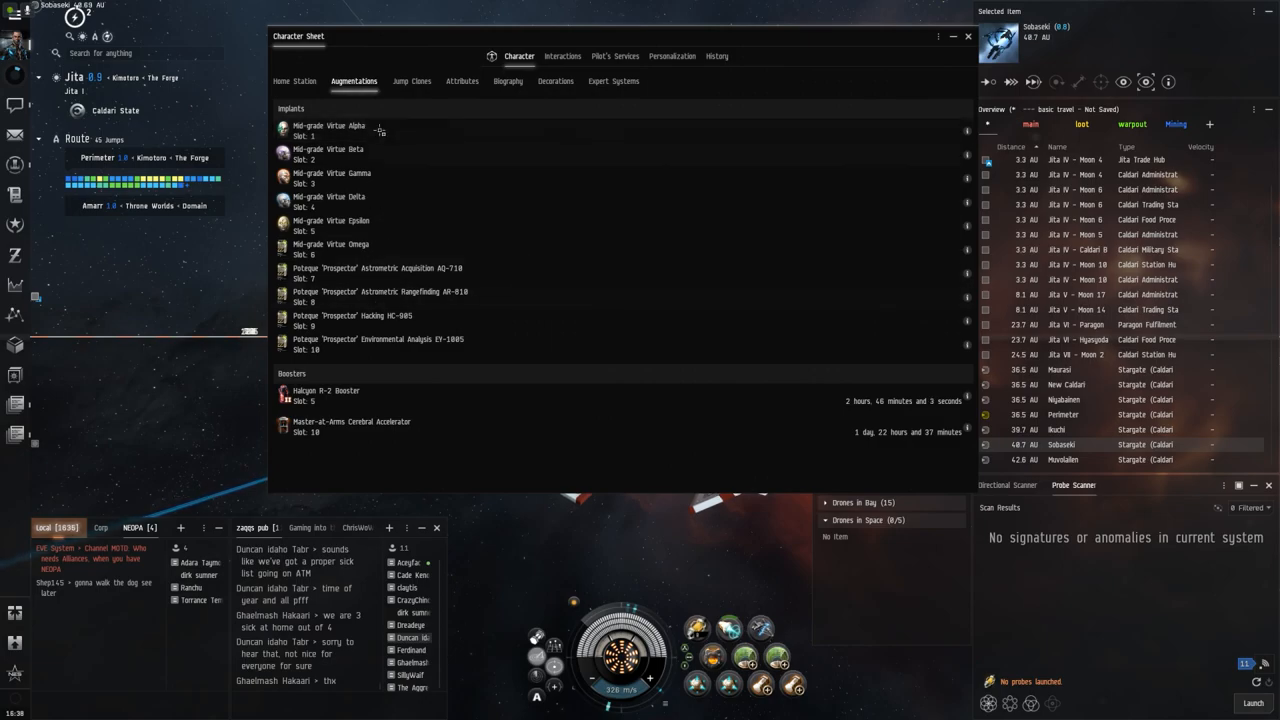
mouse_move(848, 44)
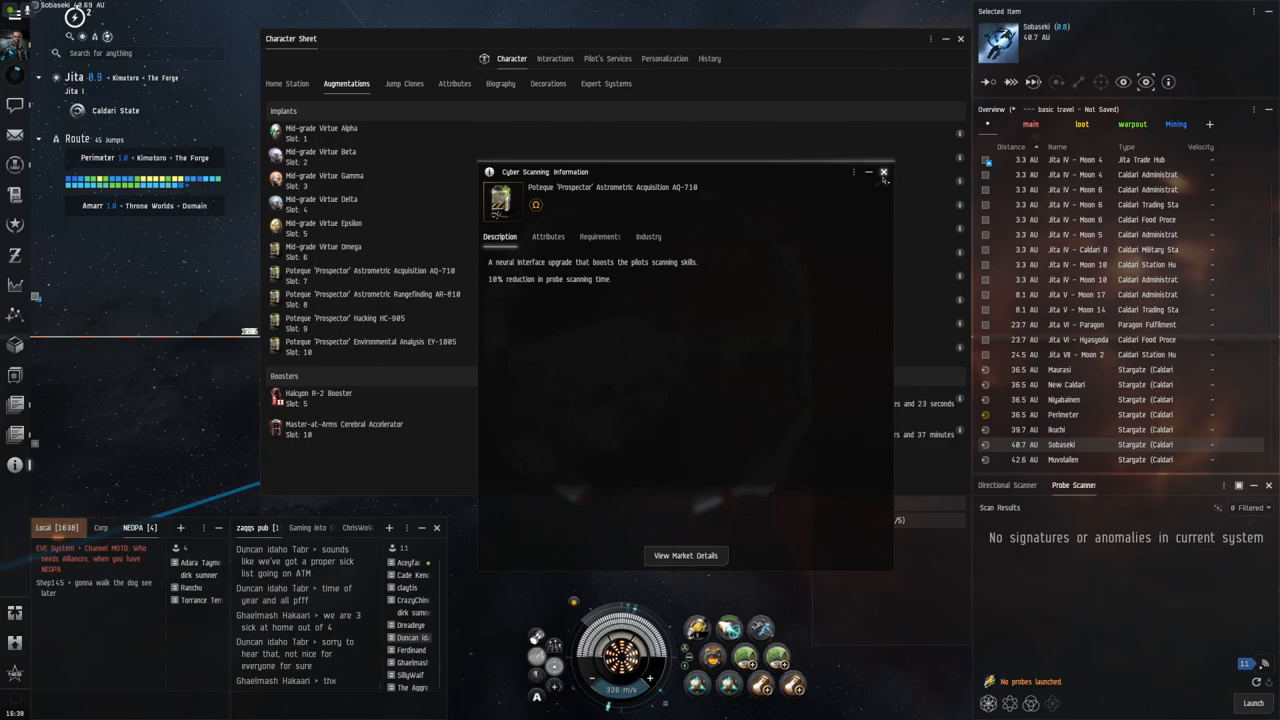
Review the Hacking HC-905 implant, then bring up the data analyzer module's information
left_click(884, 172)
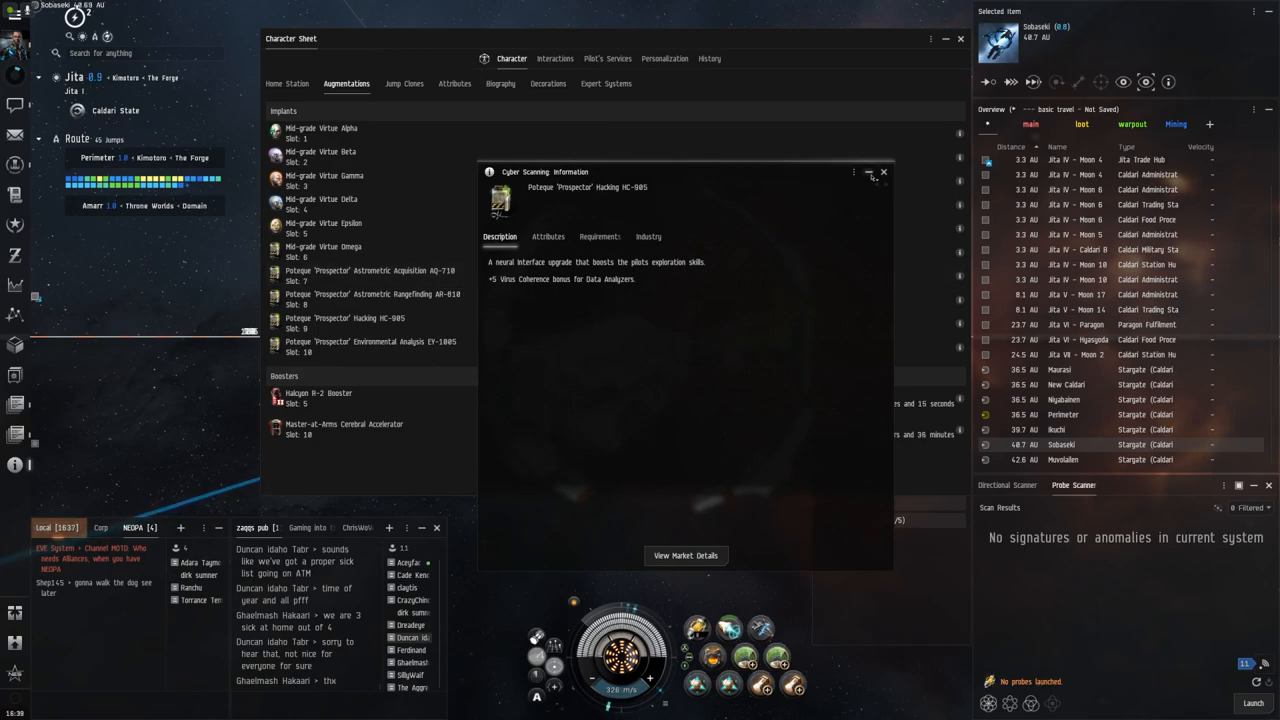
mouse_move(884, 172)
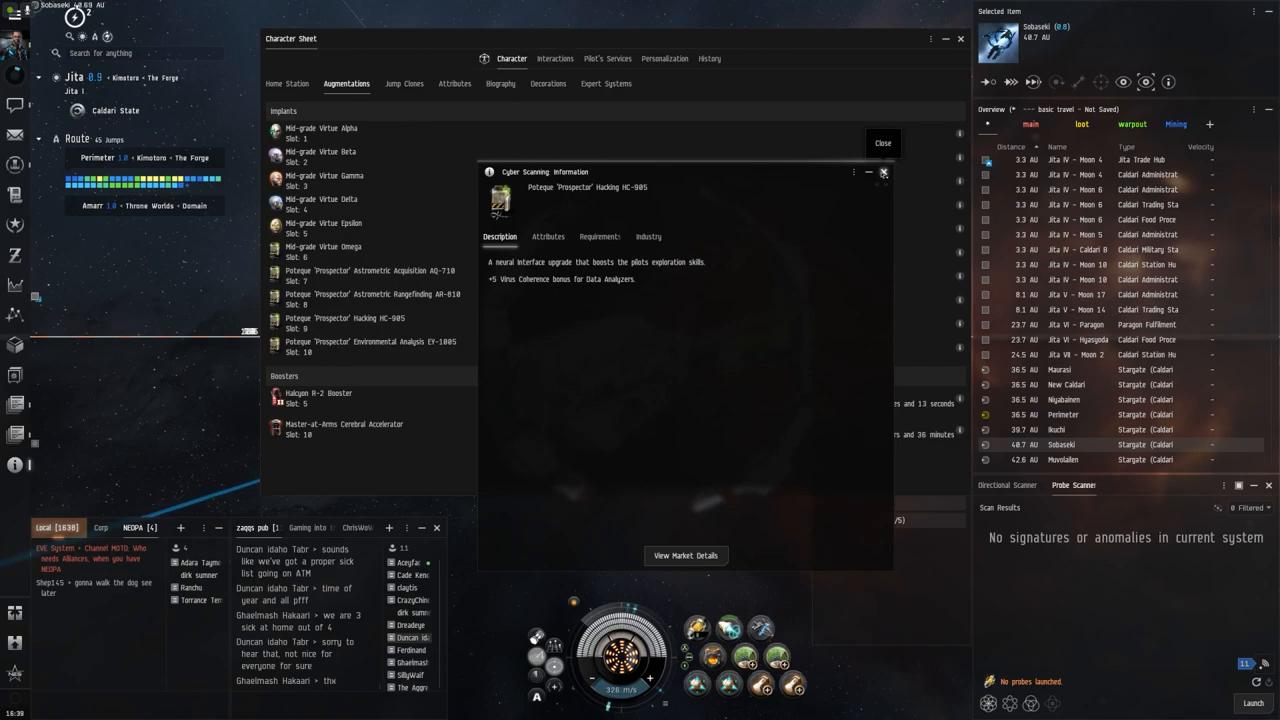
left_click(884, 172)
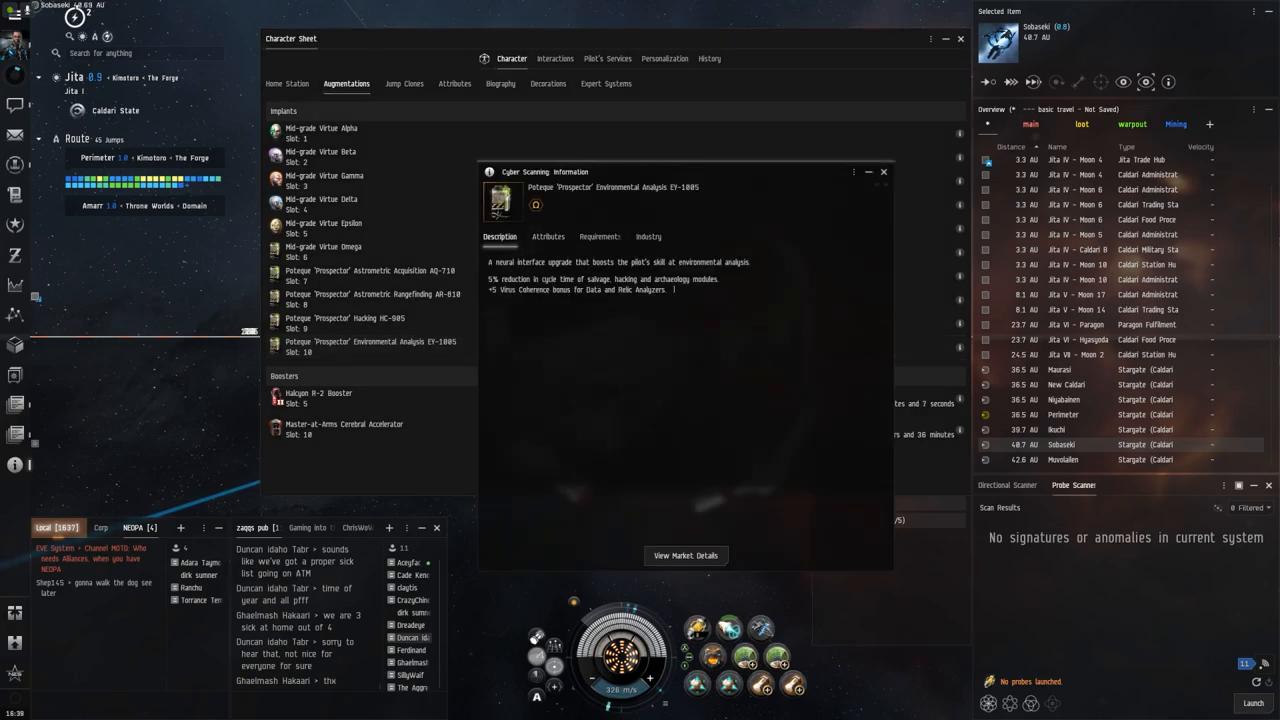
left_click(884, 172)
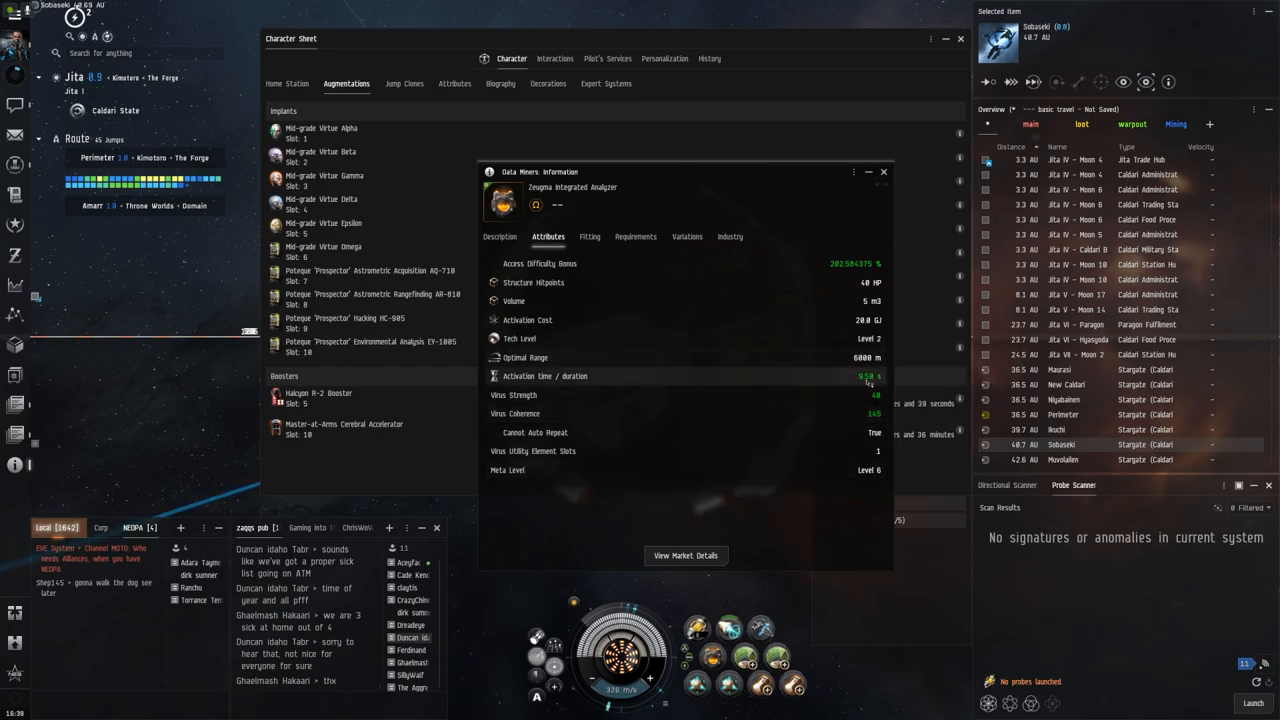
mouse_move(868, 376)
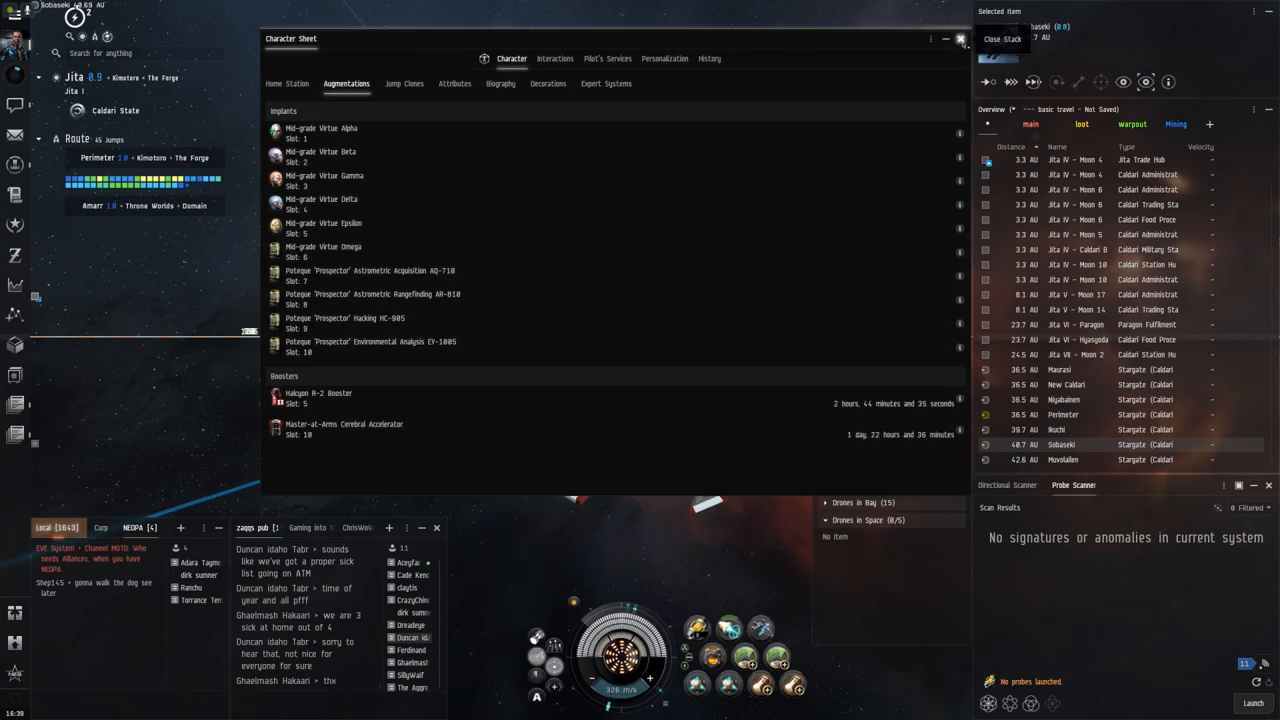
Close the Character Sheet, leaving the ship fitting window visible
left_click(964, 40)
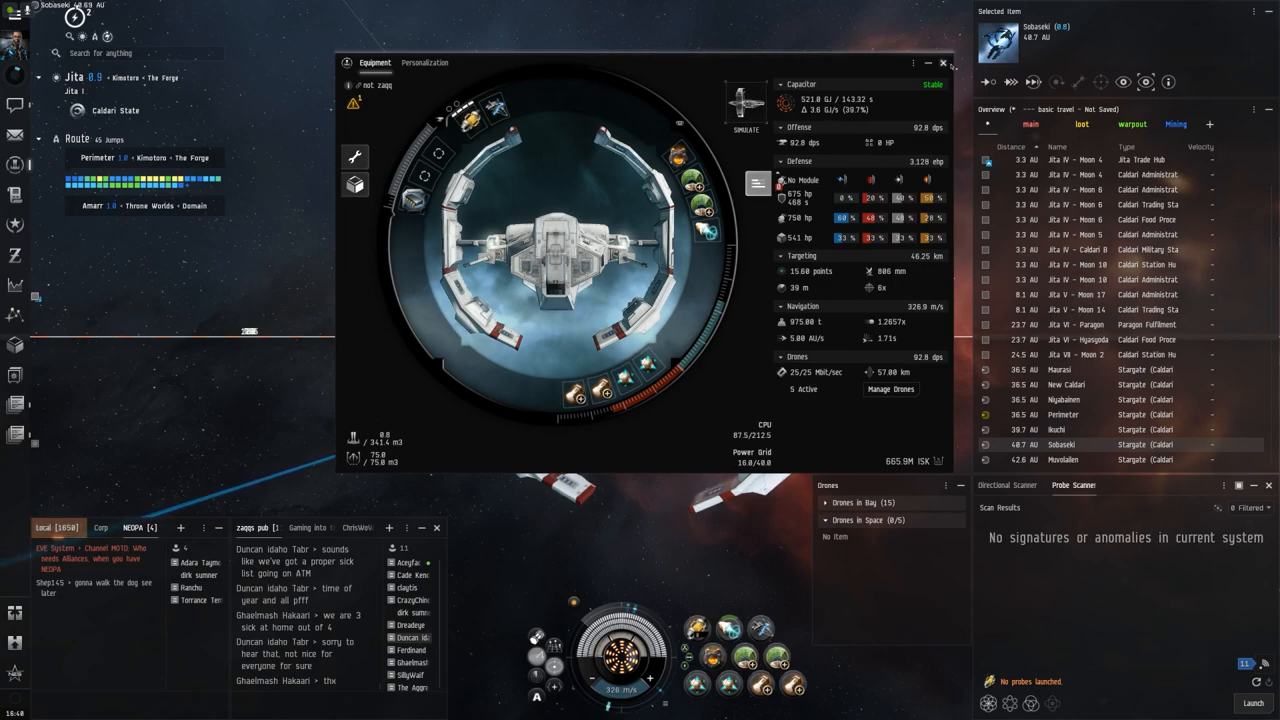
mouse_move(942, 64)
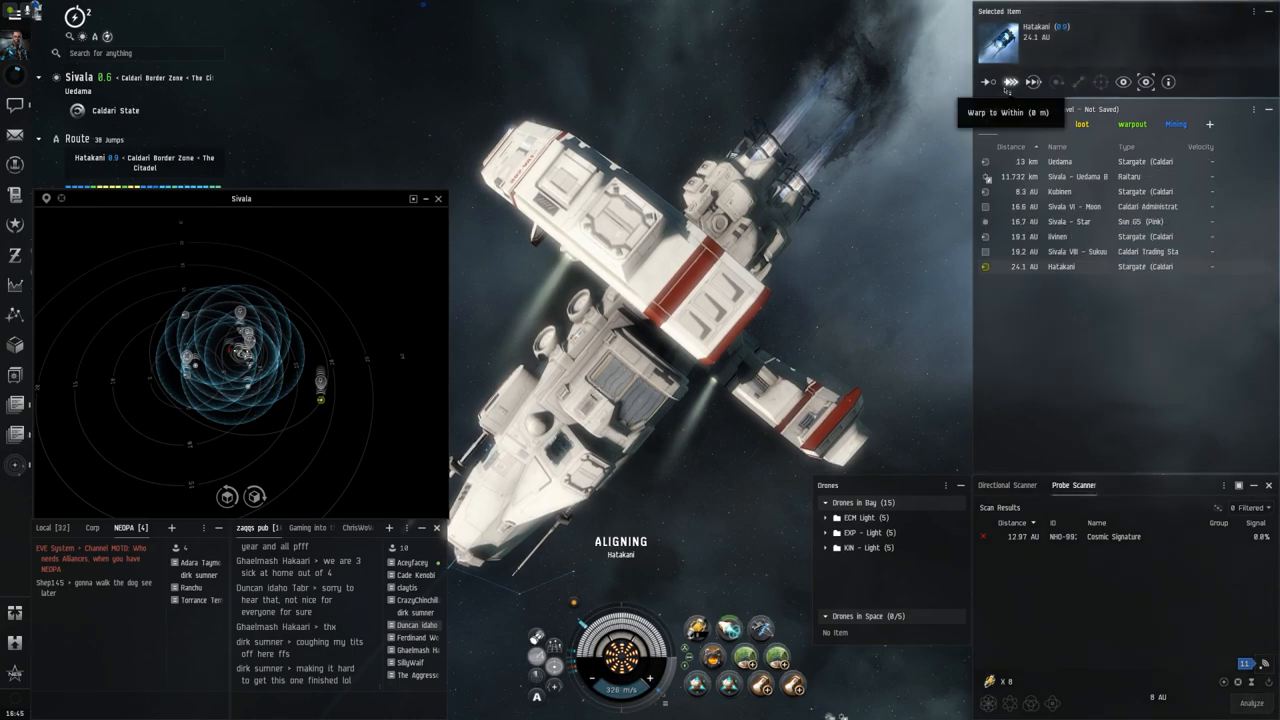
Warp to the Hatakani stargate and bring up its actions menu
left_click(1010, 82)
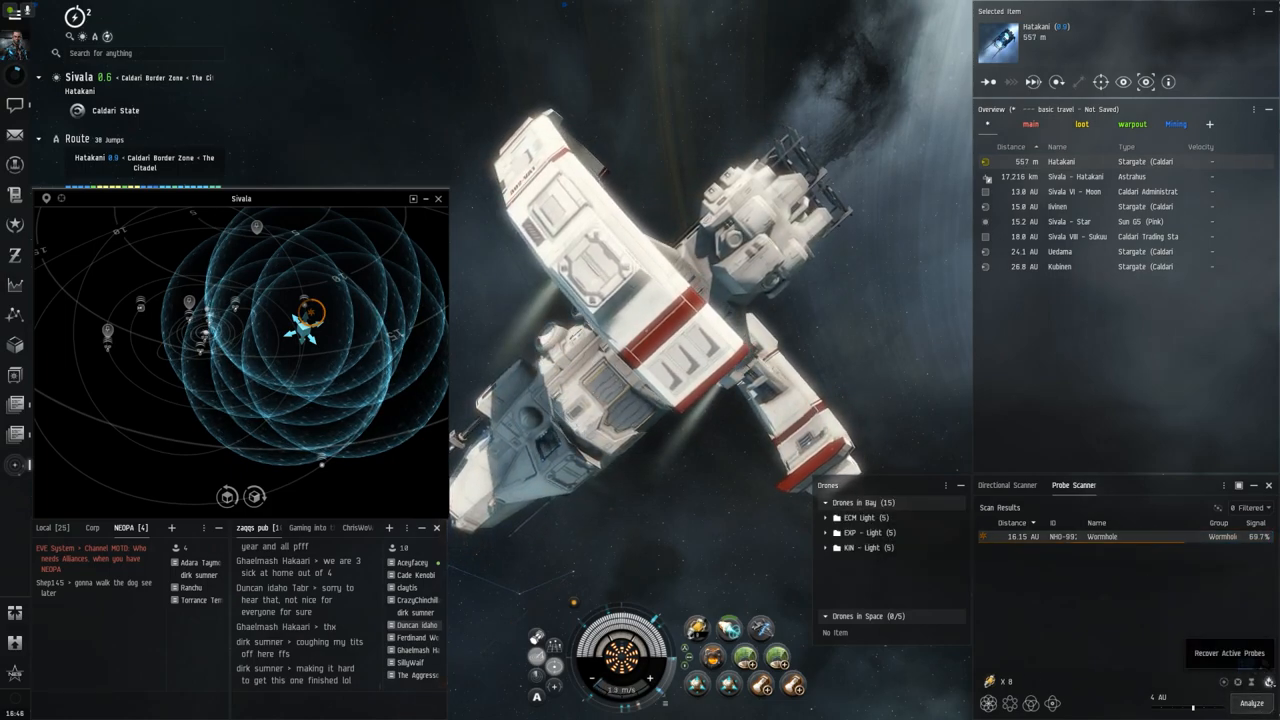
right_click(1060, 160)
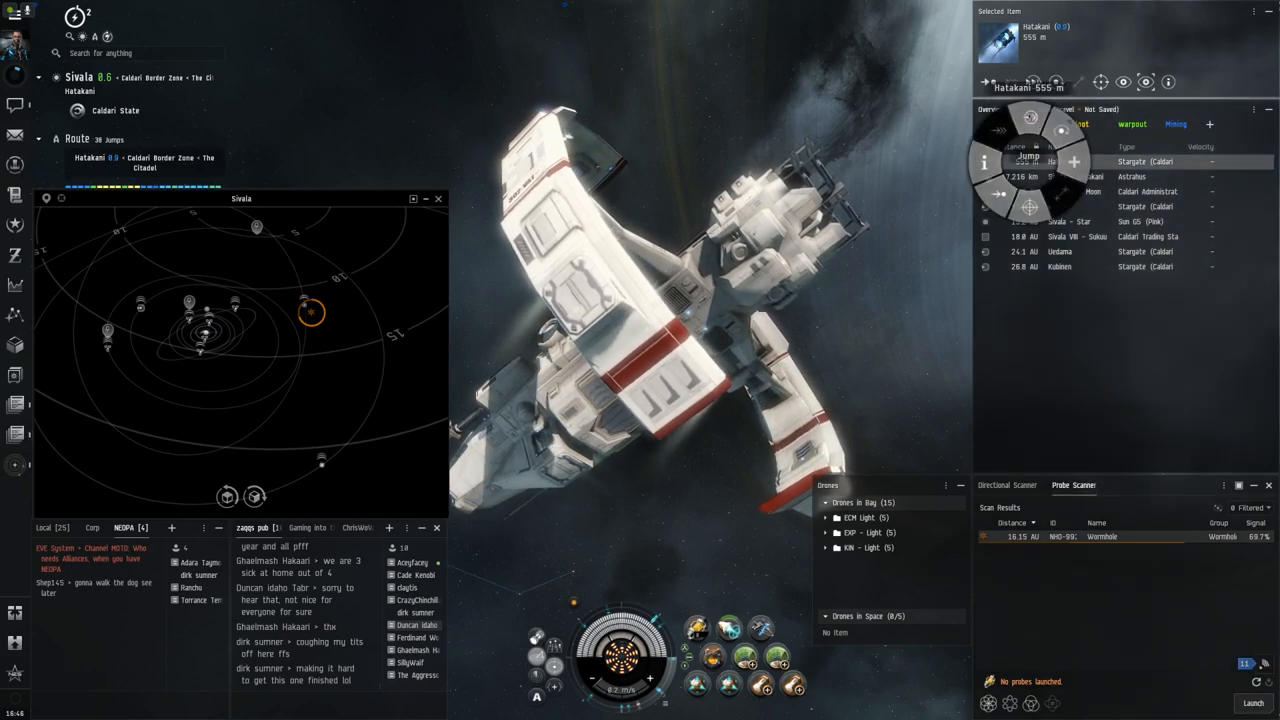
Jump through the Hatakani stargate and dismiss the Serpentis Virus Test Site description
left_click(1028, 156)
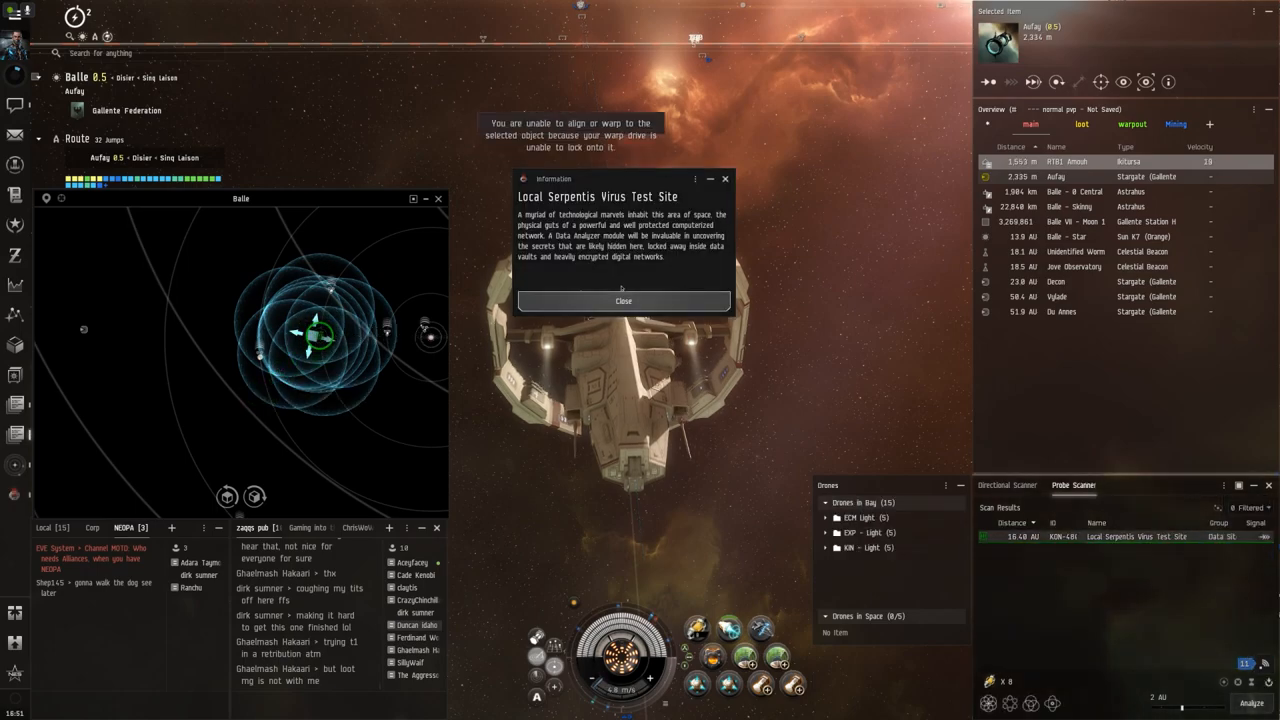
left_click(624, 300)
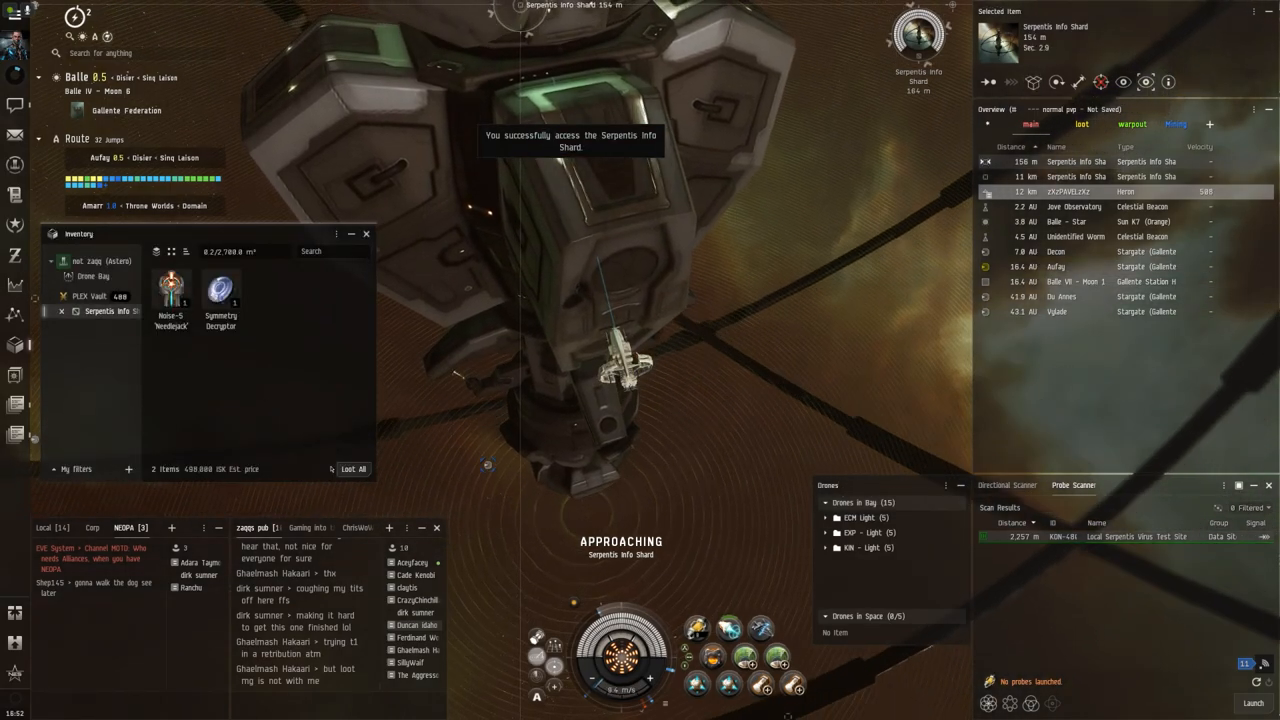
Loot all items from the hacked Serpentis Info Shard container
left_click(352, 468)
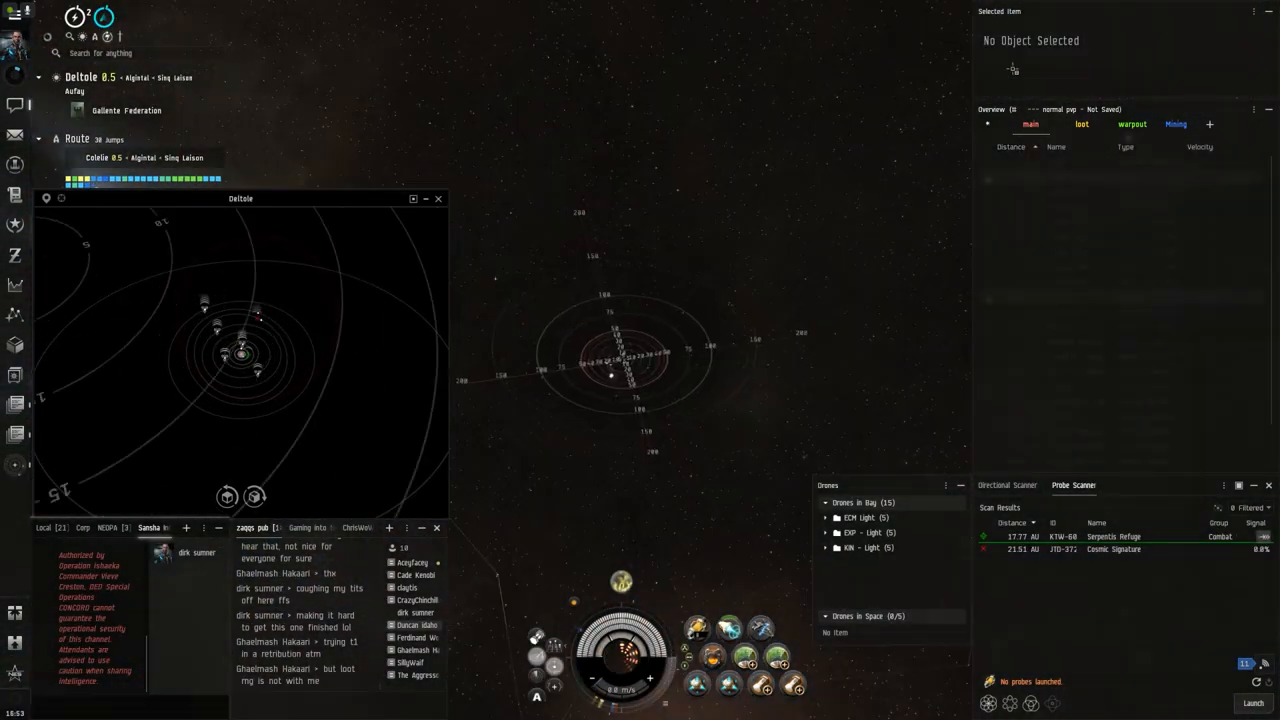
Analyze the Deltole scan results, revealing the Serpentis Refuge and Yan Jung Ruins signatures
left_click(1056, 416)
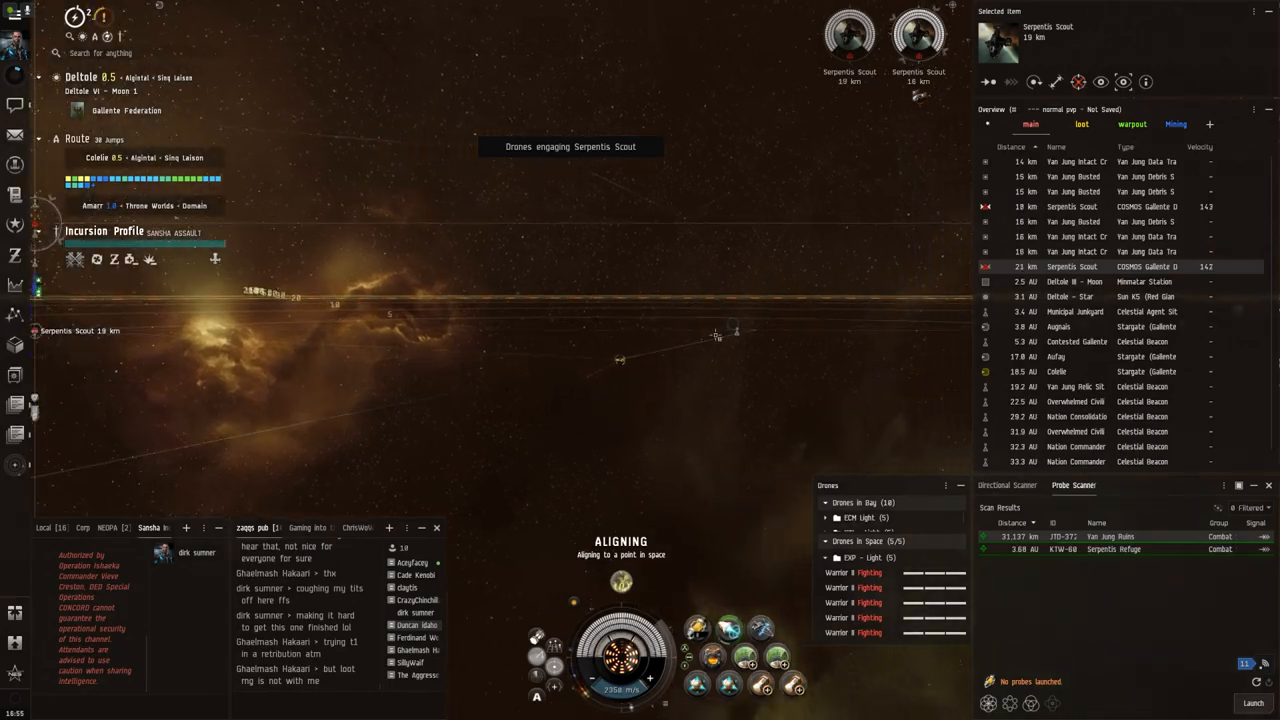
Target the next Serpentis Scout in the overview for the drones to engage
left_click(1076, 400)
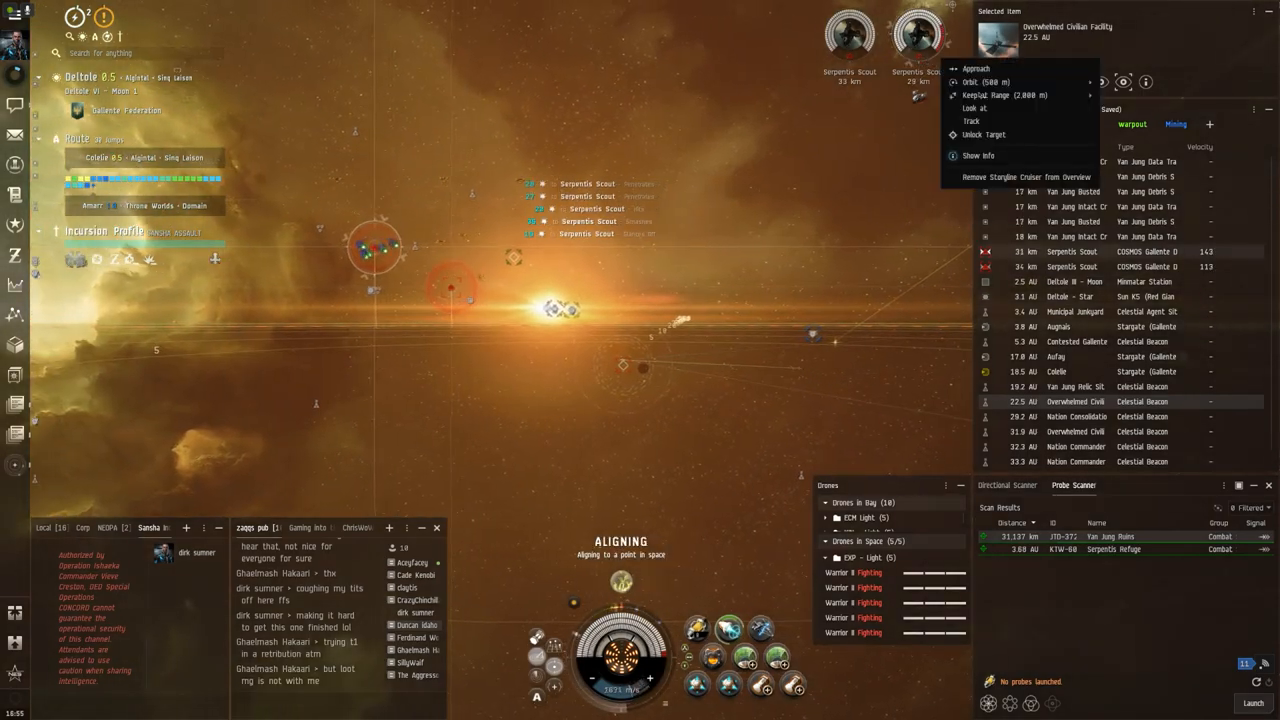
Orbit the Serpentis Scout, then close in on the Yan Jung Busted Monument for hacking
left_click(1004, 96)
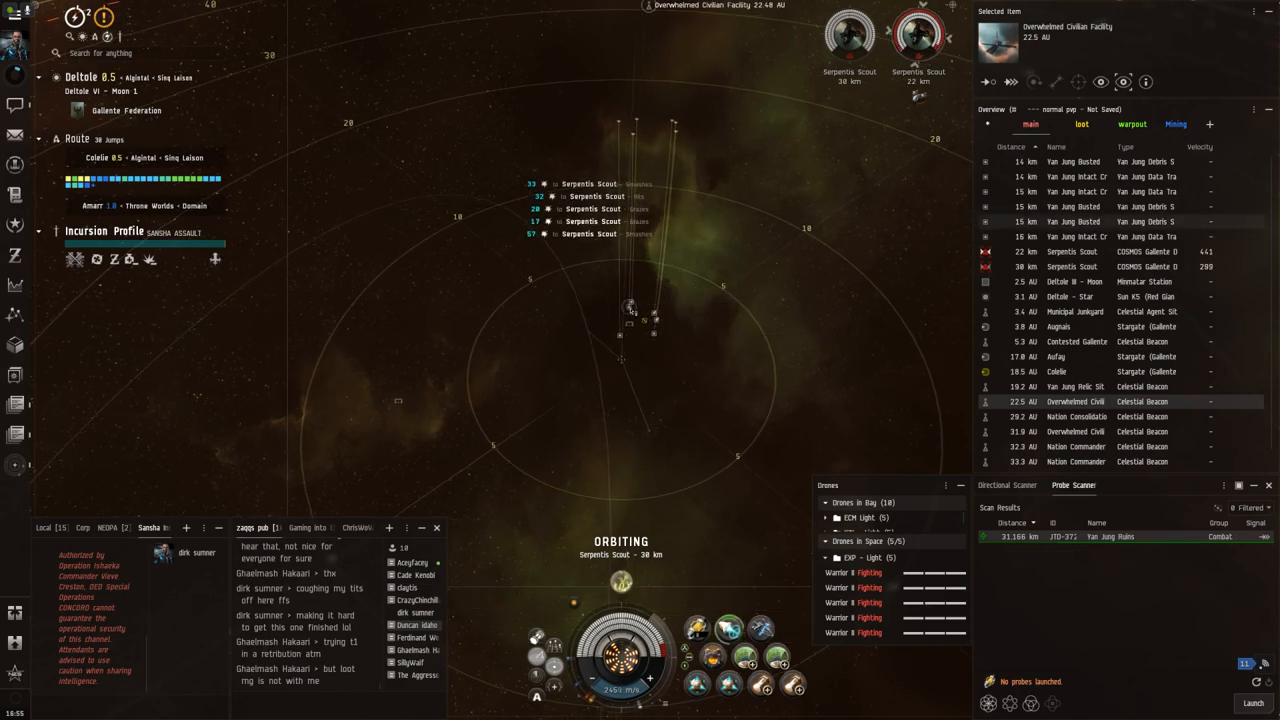
left_click(1076, 160)
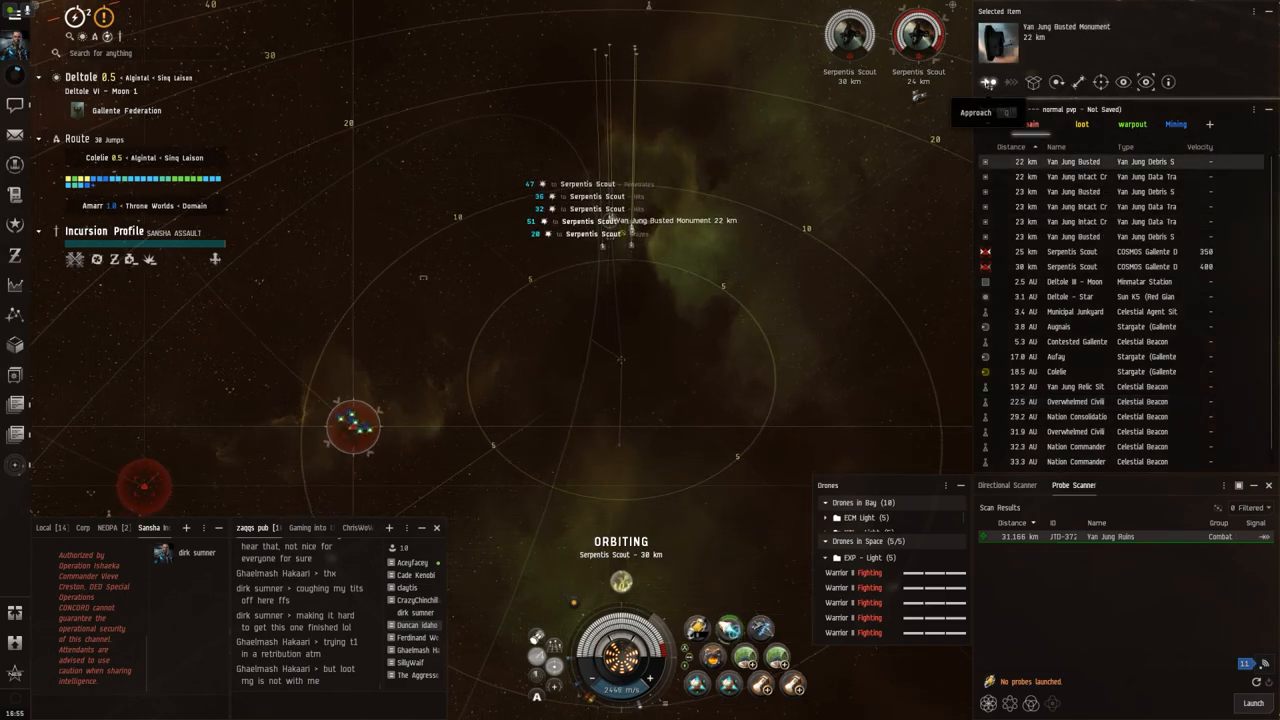
left_click(976, 112)
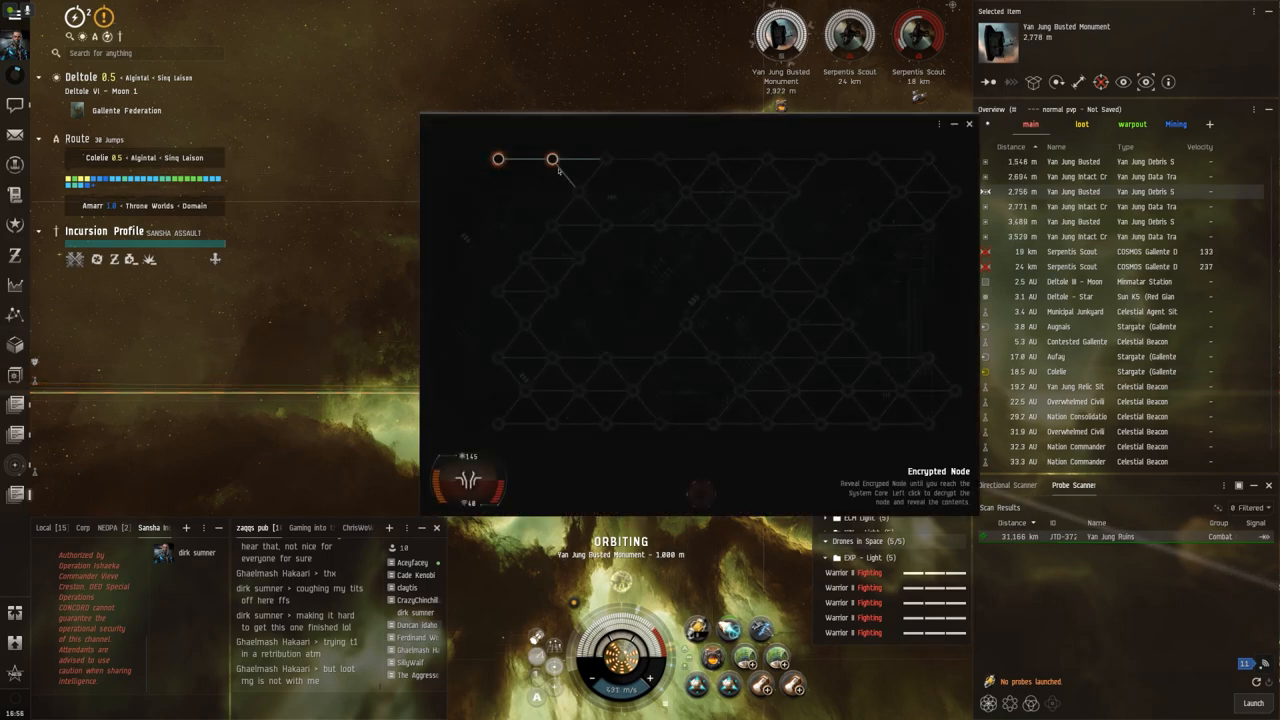
Uncover hacking-grid nodes on the monument, exposing a Restoration Node defence subsystem
left_click(552, 158)
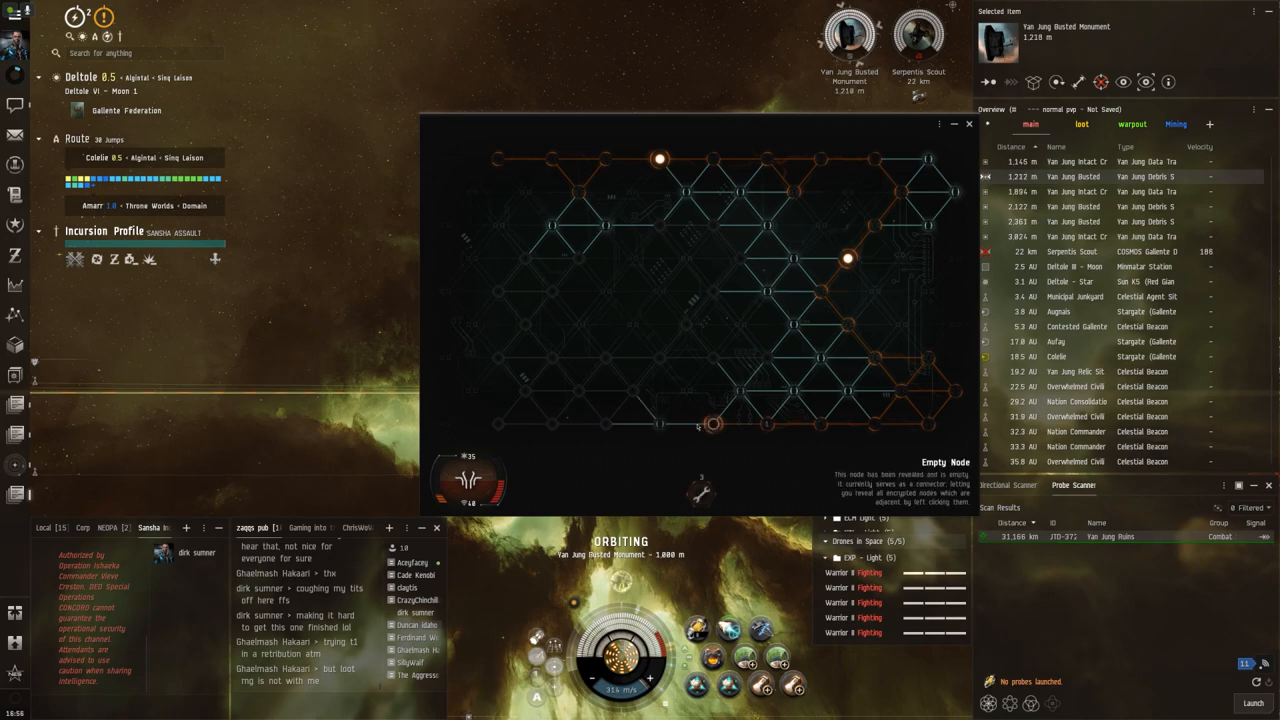
left_click(500, 424)
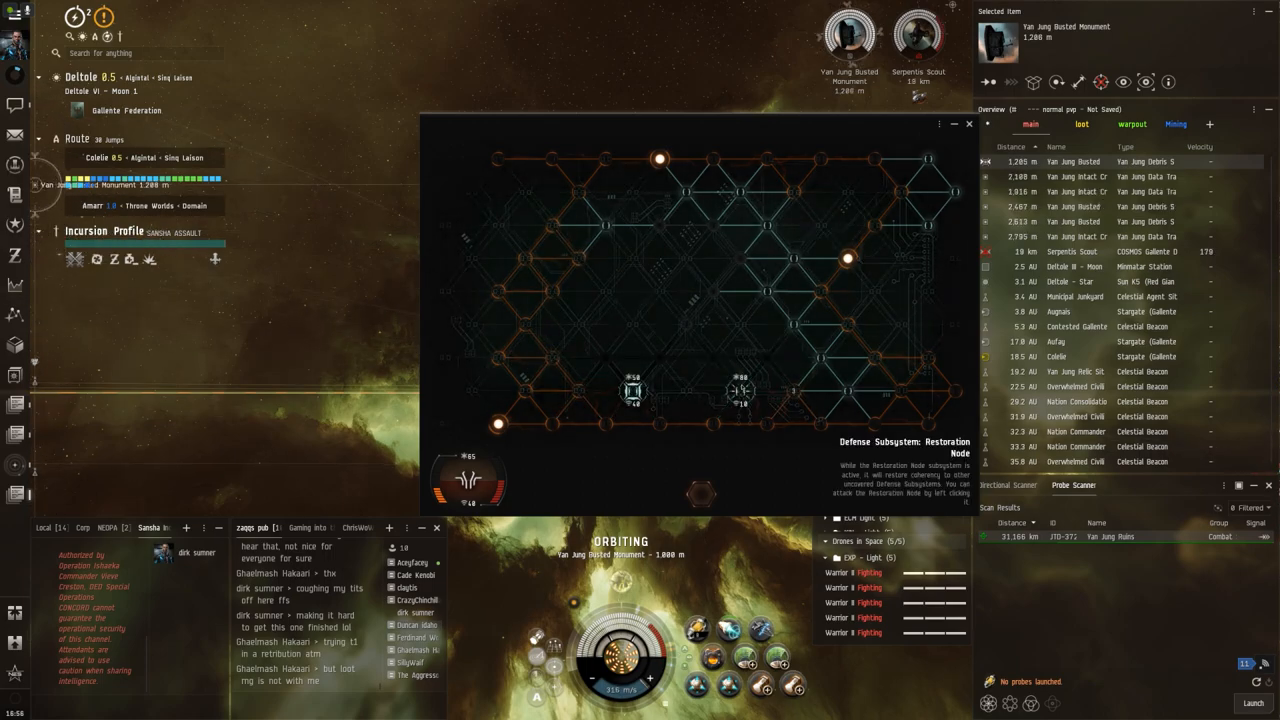
mouse_move(660, 356)
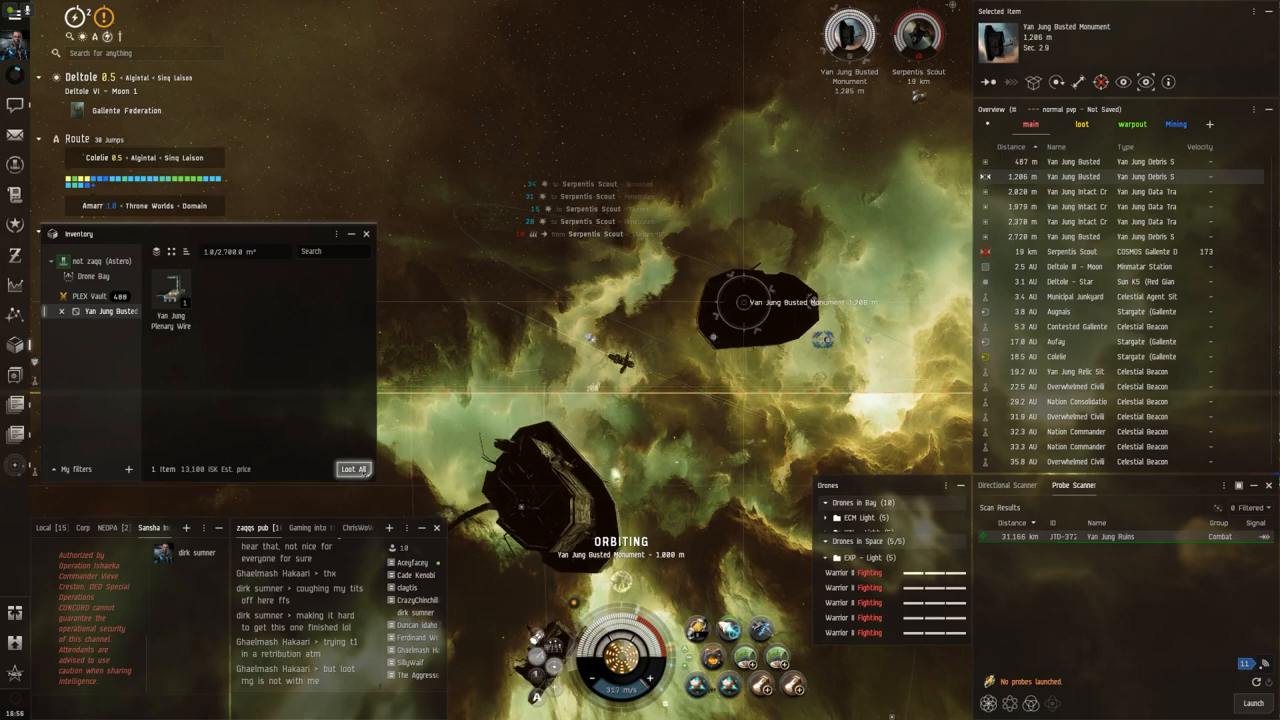
Loot everything from the hacked monument and begin uncovering the next container's hacking grid
left_click(352, 468)
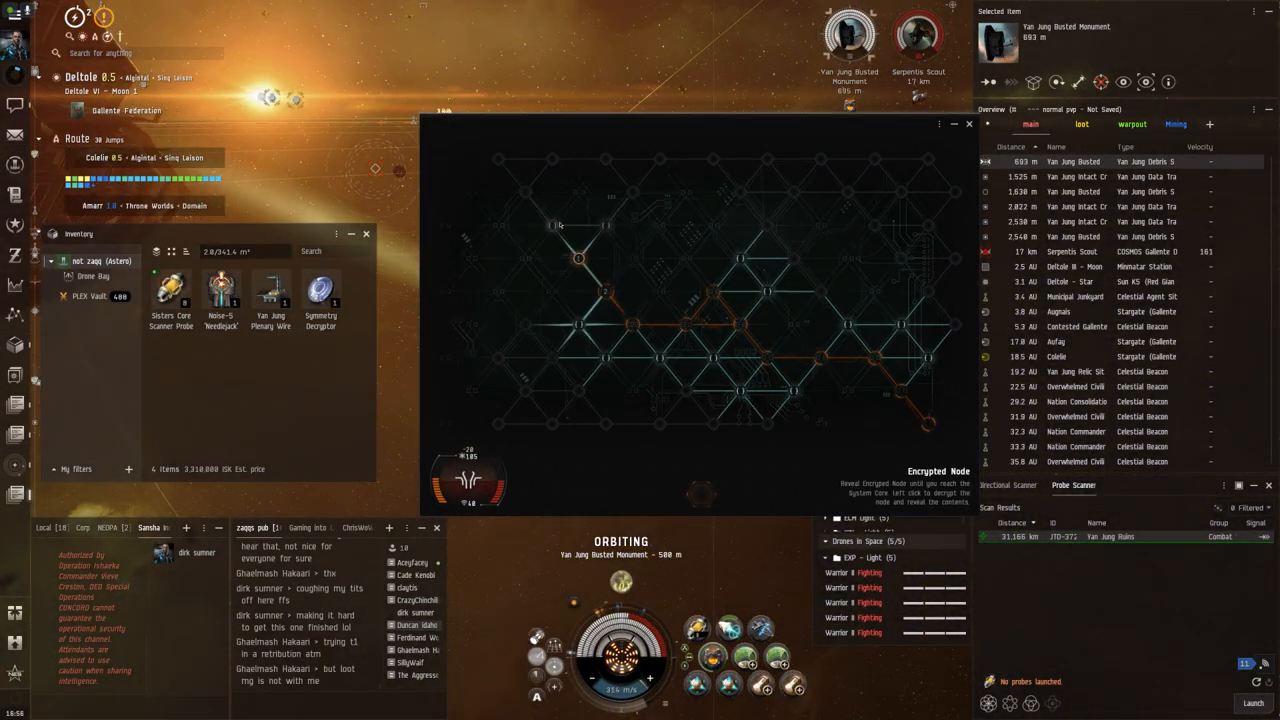
left_click(712, 158)
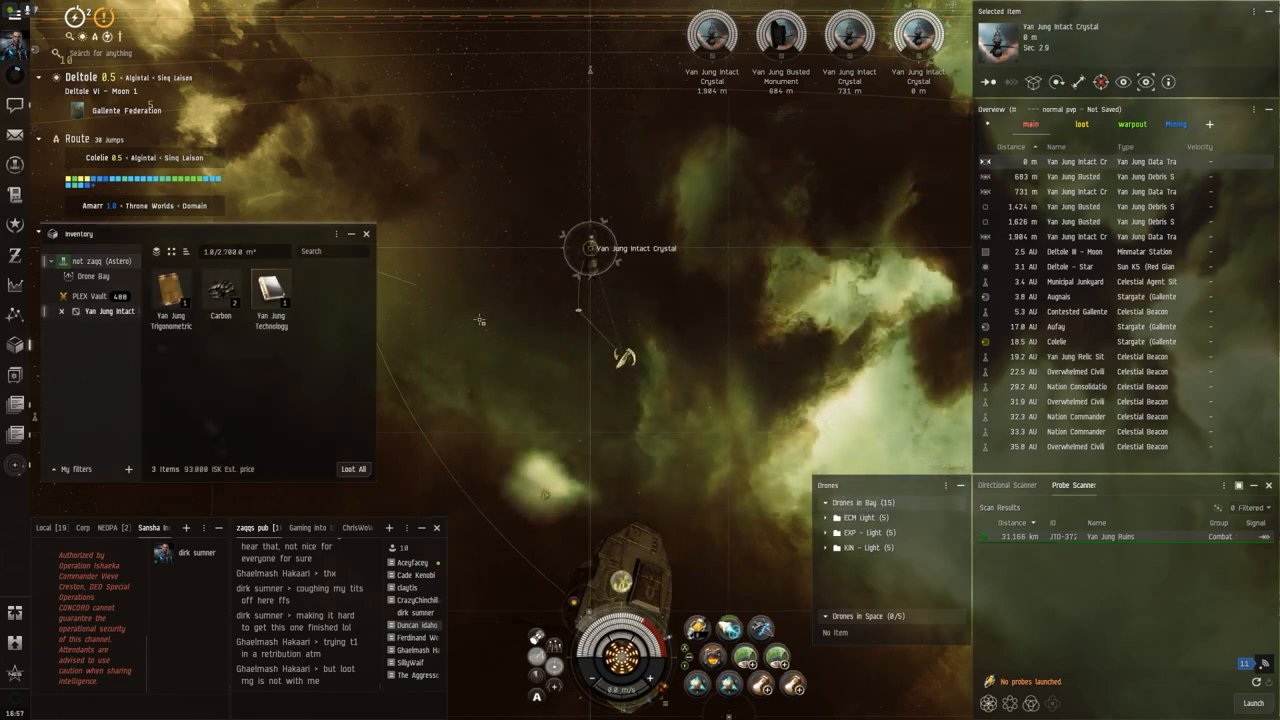
Loot the opened container into cargo and start the data analyzer on the Yan Jung Intact Crystal
left_click(270, 290)
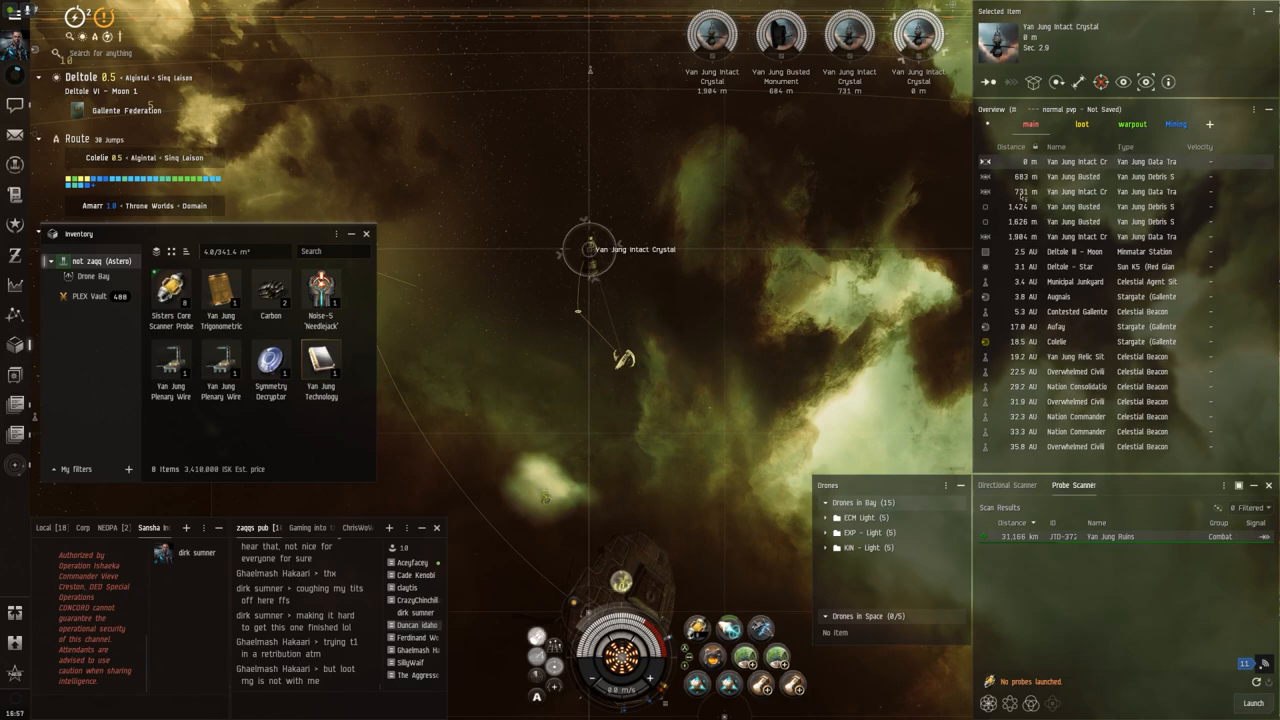
left_click(1078, 176)
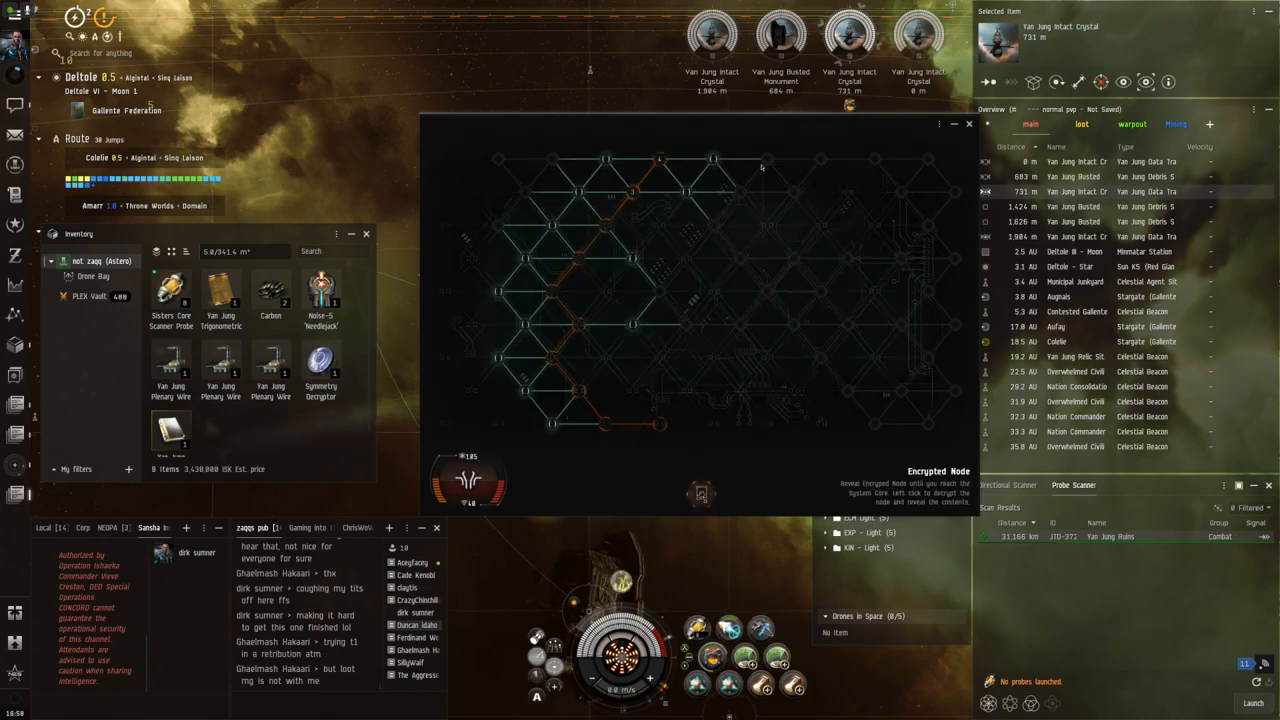
Uncover further nodes in the Intact Crystal's hacking grid toward the system core
left_click(710, 158)
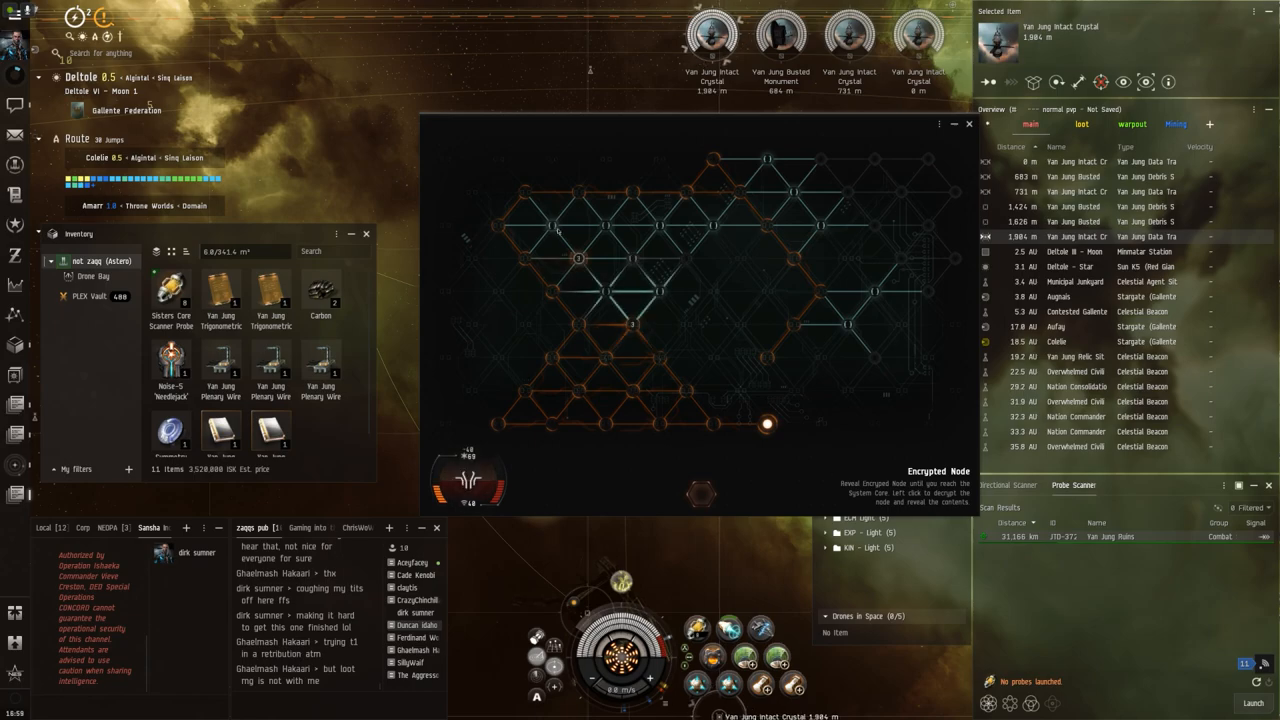
left_click(740, 192)
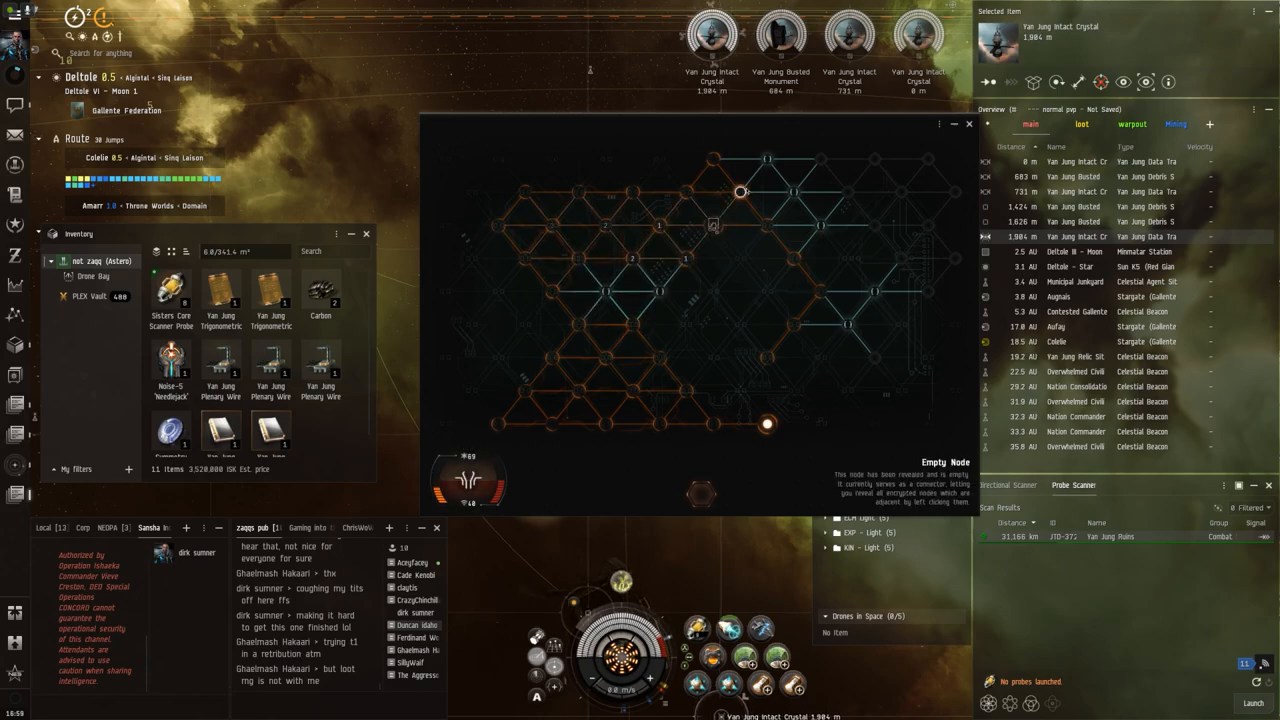